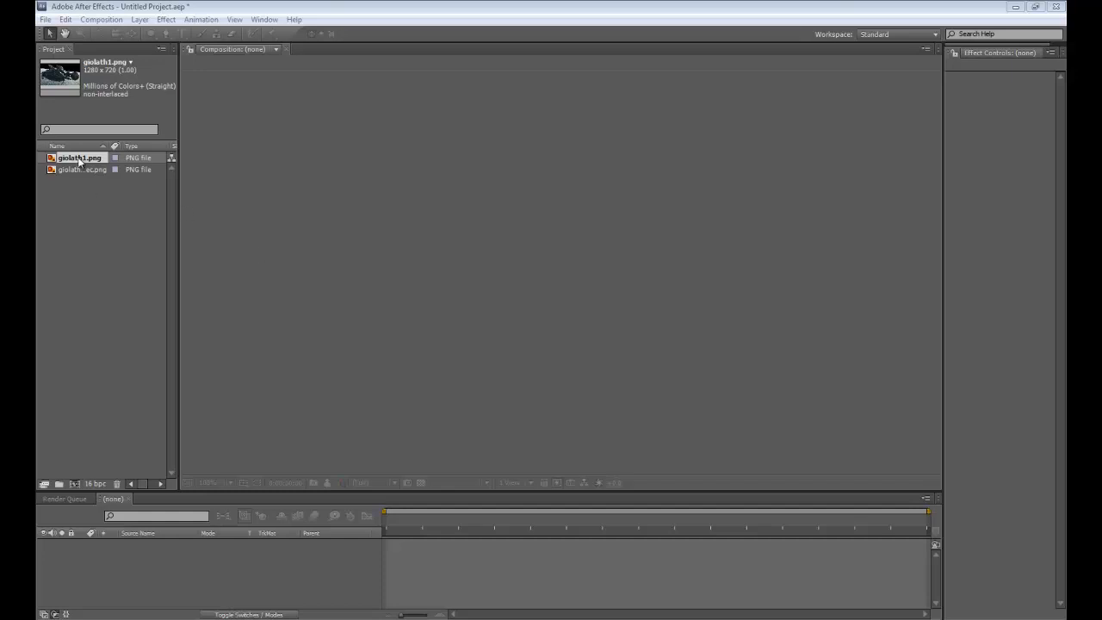
# Open giolath1.png from the Project panel in the Footage viewer
pyautogui.doubleClick(78, 158)
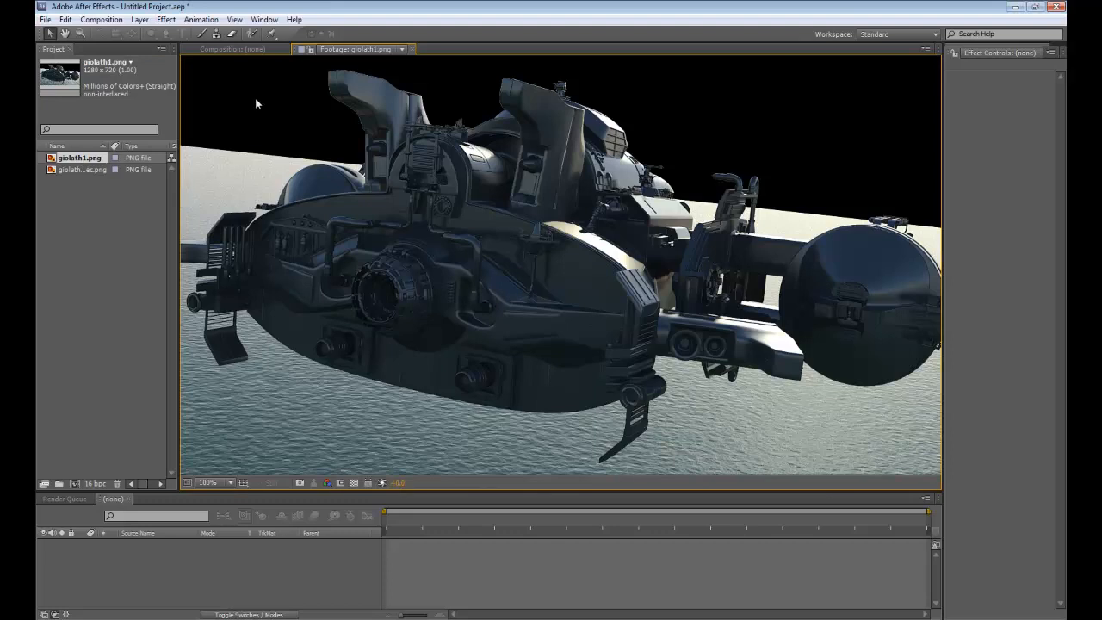
pyautogui.moveTo(180, 202)
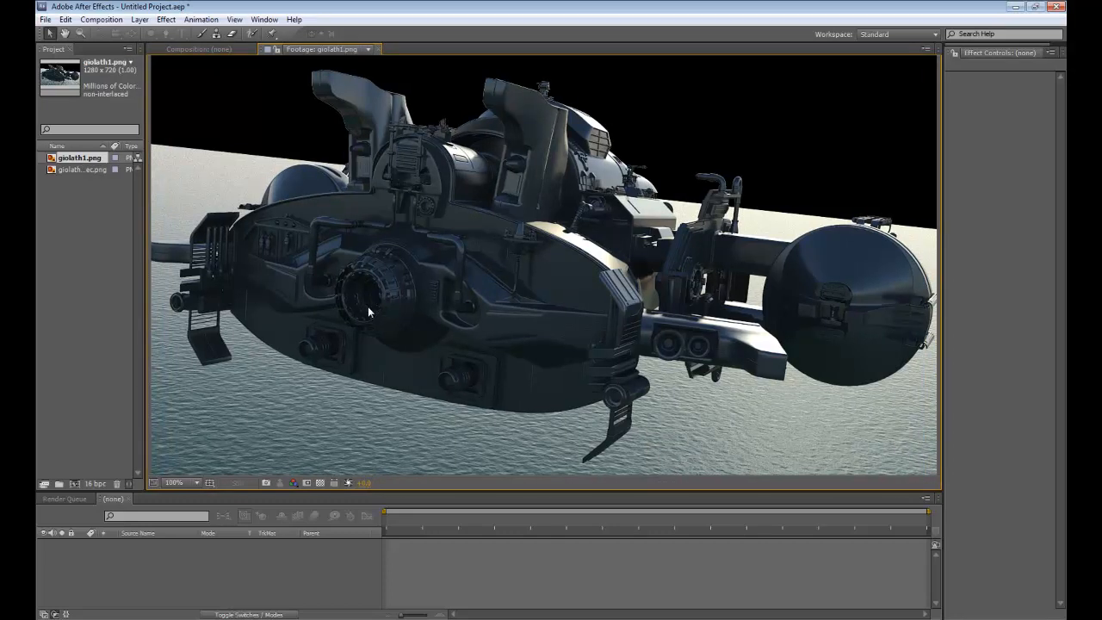
pyautogui.moveTo(293, 300)
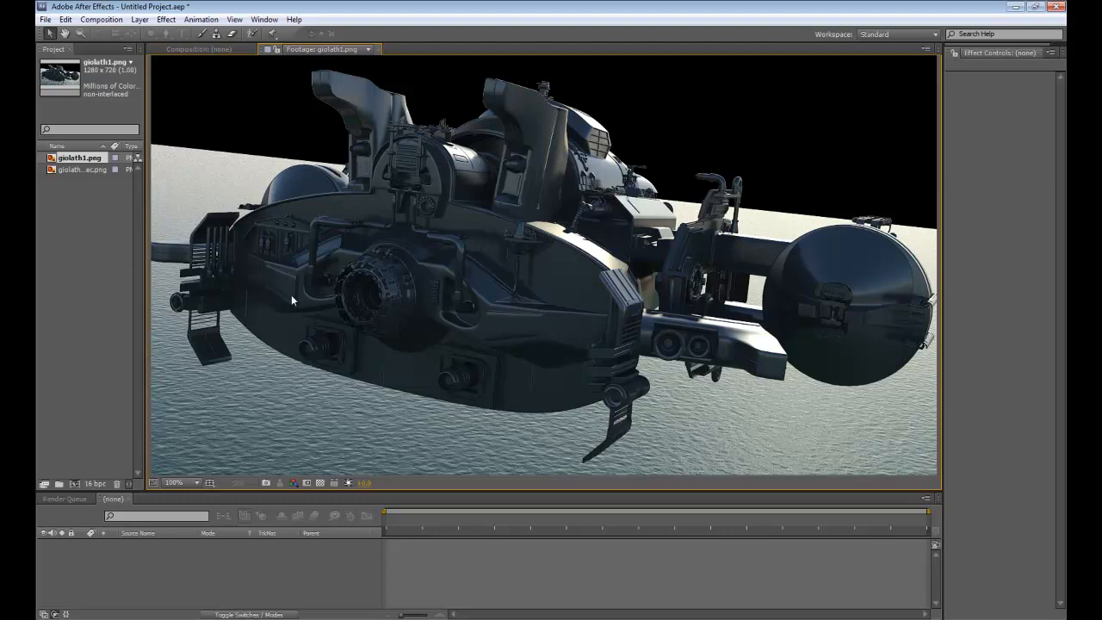
pyautogui.moveTo(154, 126)
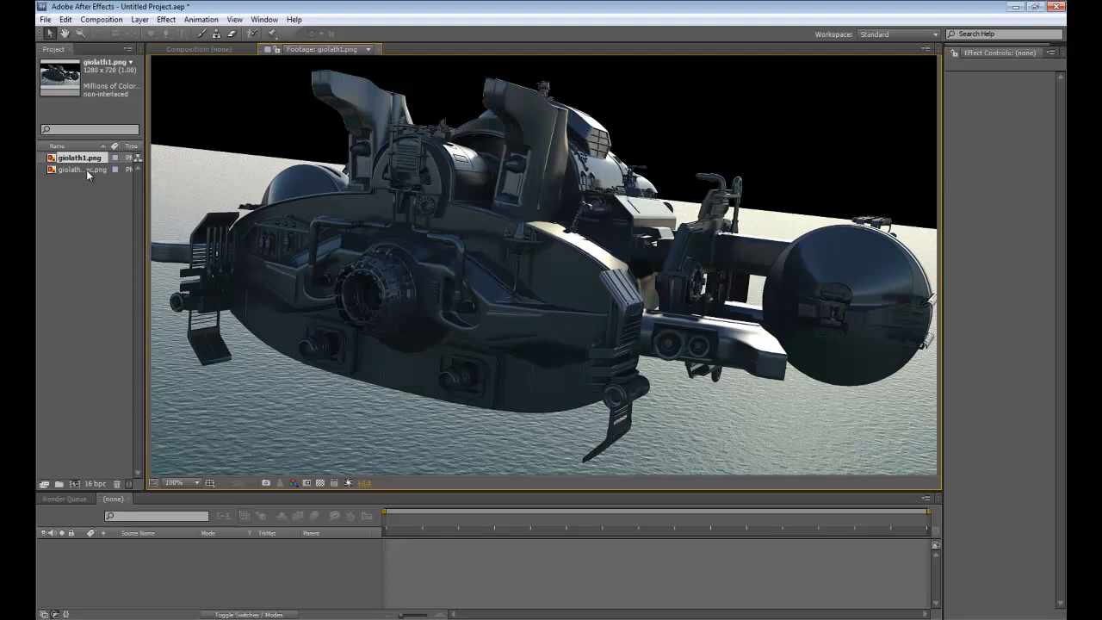
# Preview the second PNG, the finished render with orange thruster flares
pyautogui.click(80, 170)
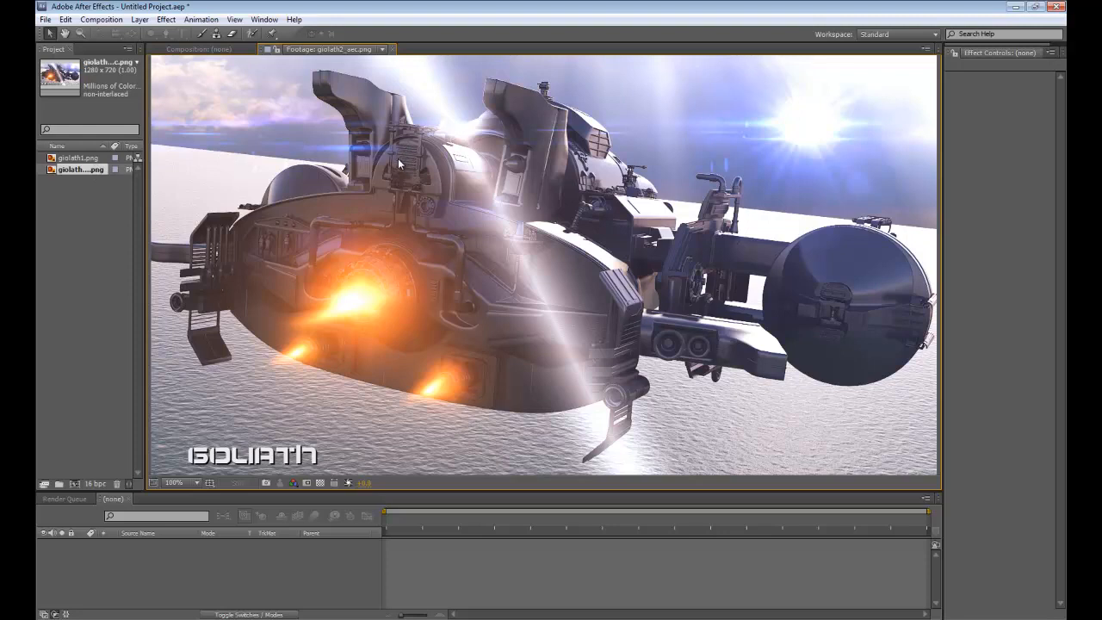
pyautogui.moveTo(338, 307)
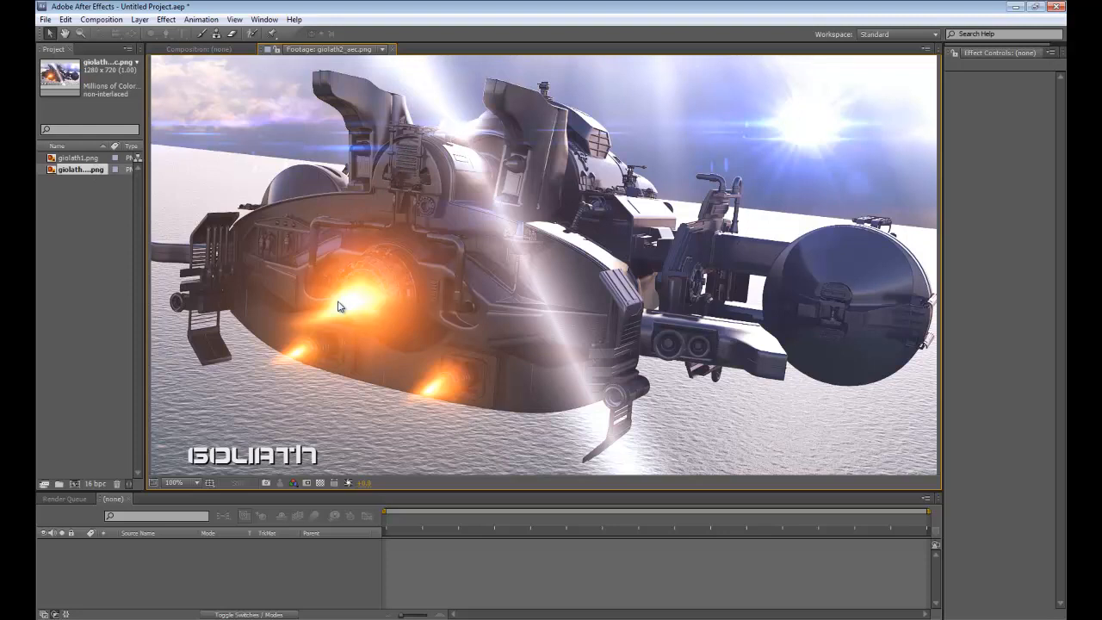
pyautogui.moveTo(381, 276)
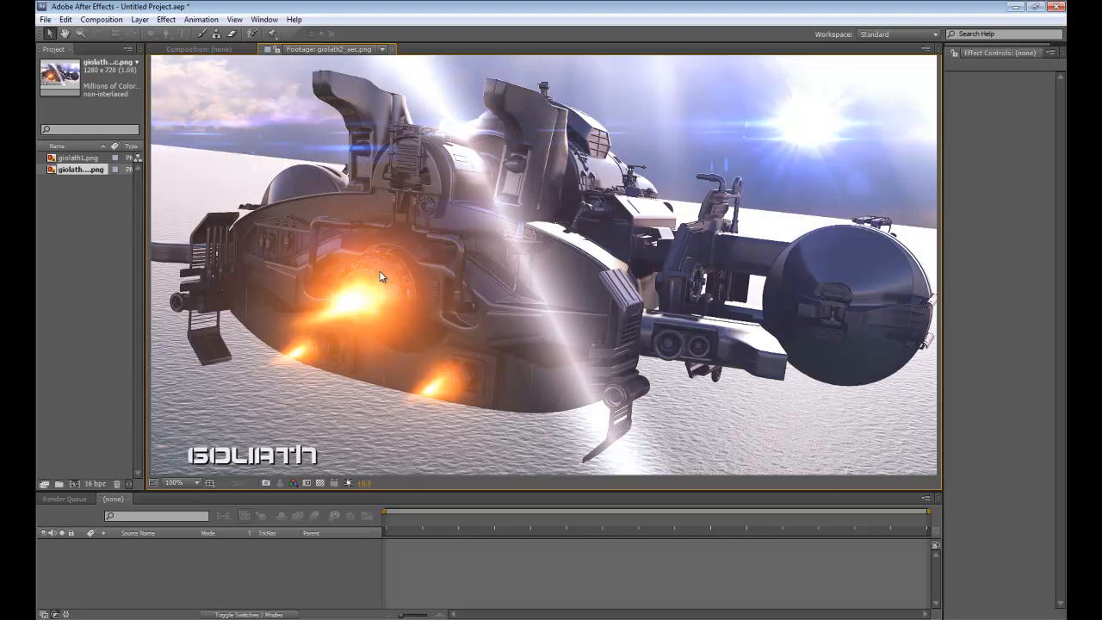
pyautogui.moveTo(157, 223)
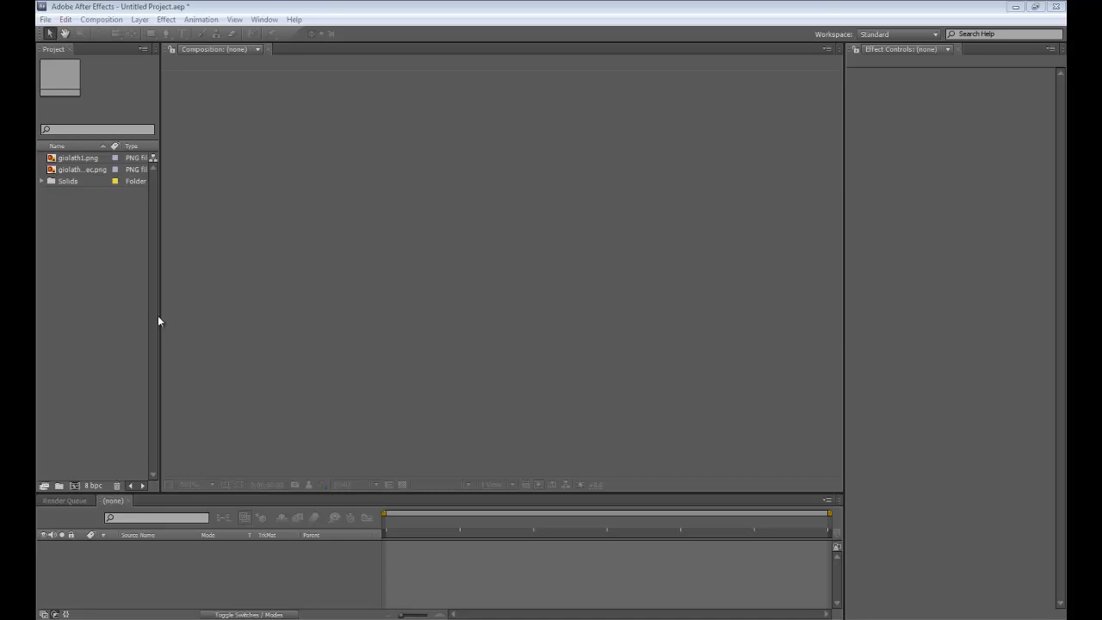
# Build a giolath1 composition and apply Curves, bending the Blue channel to cool the ship
pyautogui.click(78, 157)
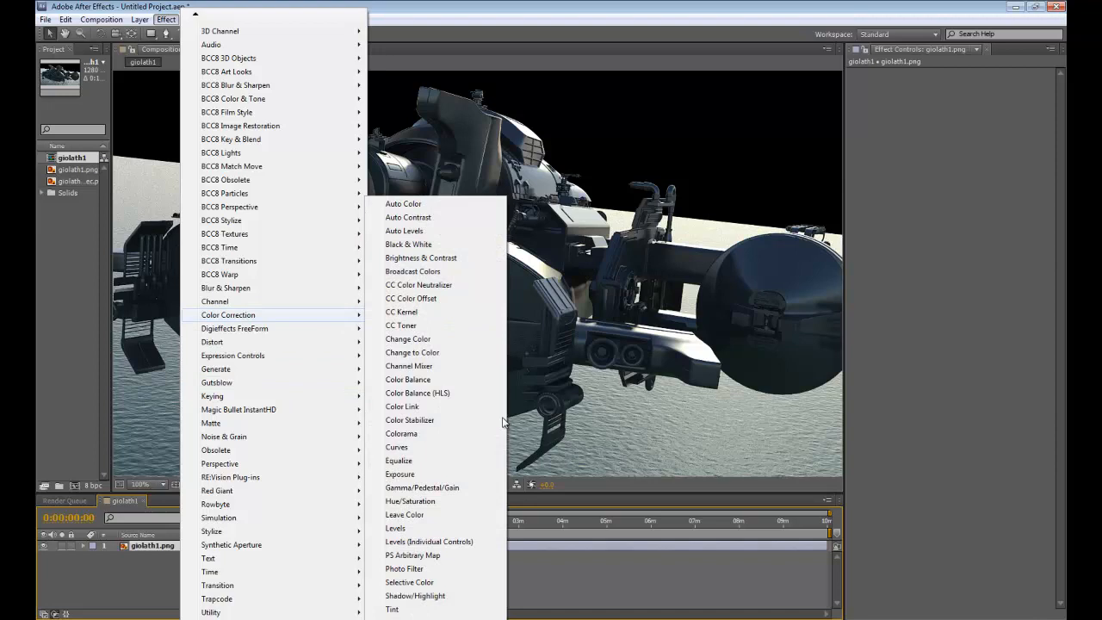
pyautogui.click(396, 447)
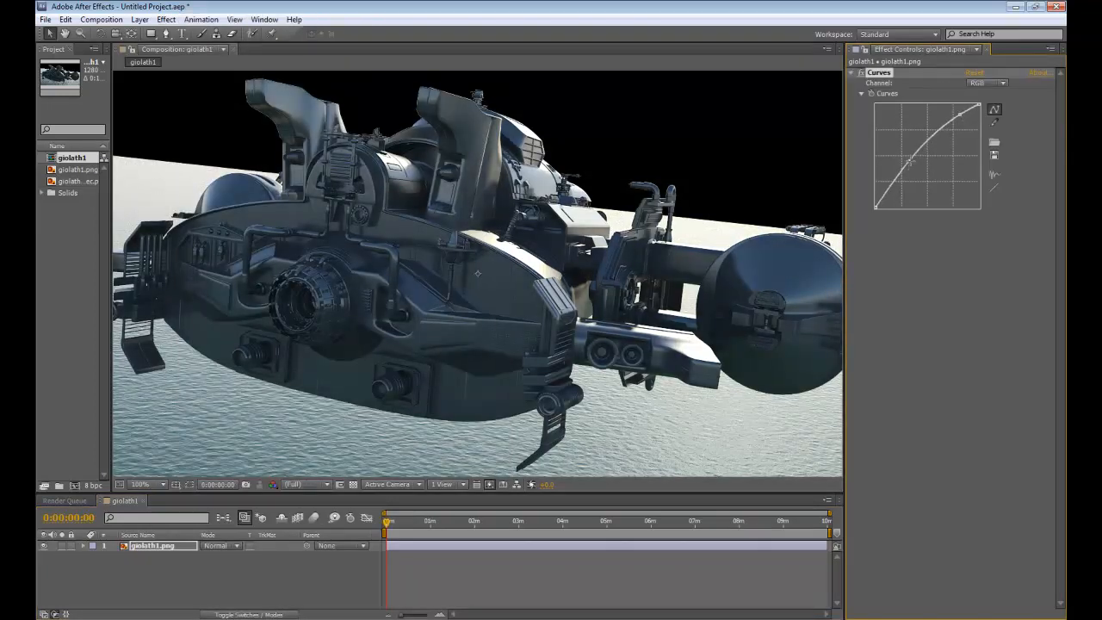
pyautogui.click(994, 83)
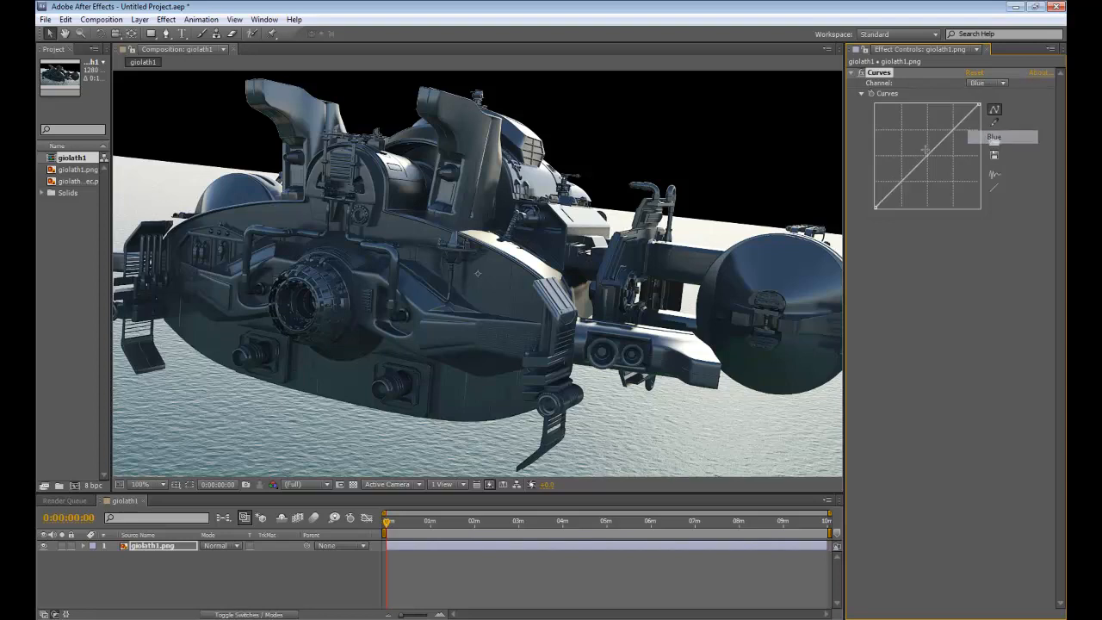
pyautogui.moveTo(926, 148); pyautogui.dragTo(935, 160)
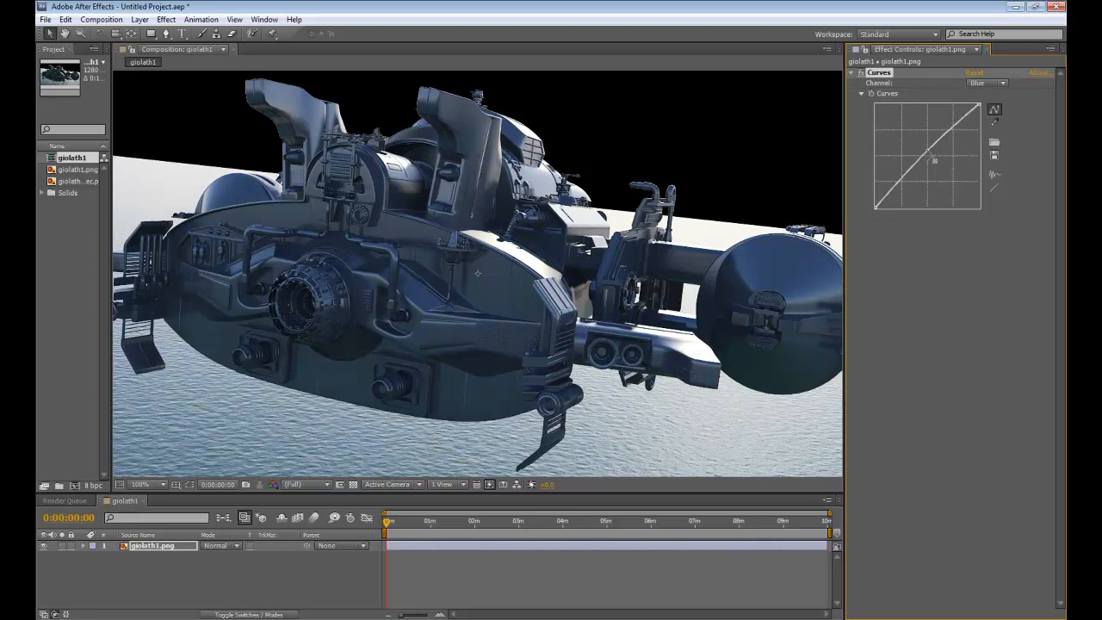
pyautogui.click(139, 19)
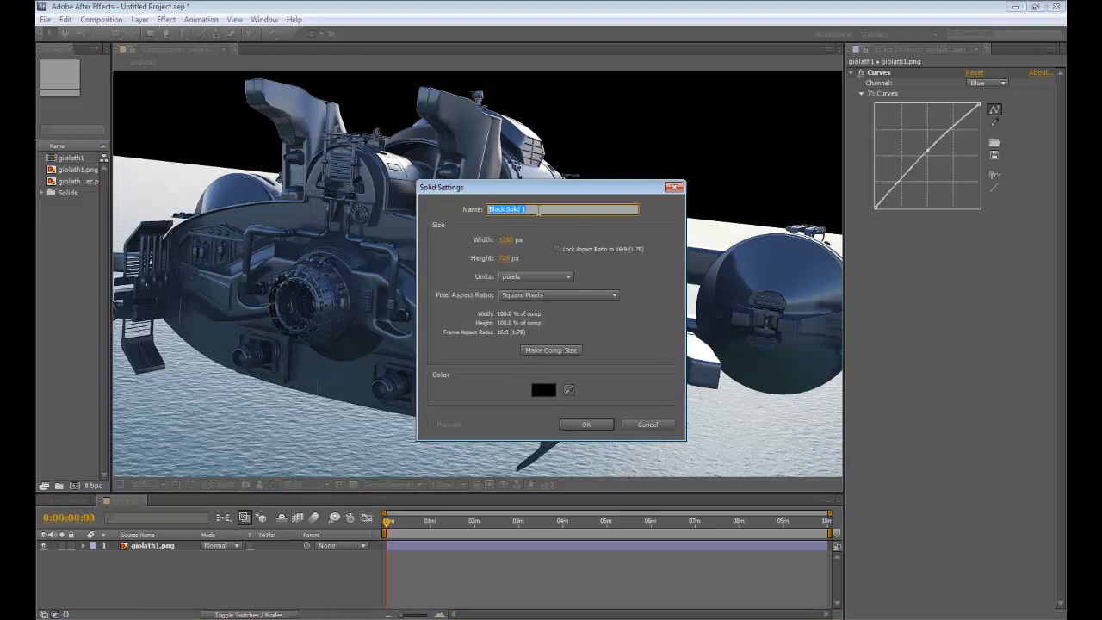
# Create a solid named 'plume', apply Optical Flares, and set its Mode to Add
pyautogui.write('plum')
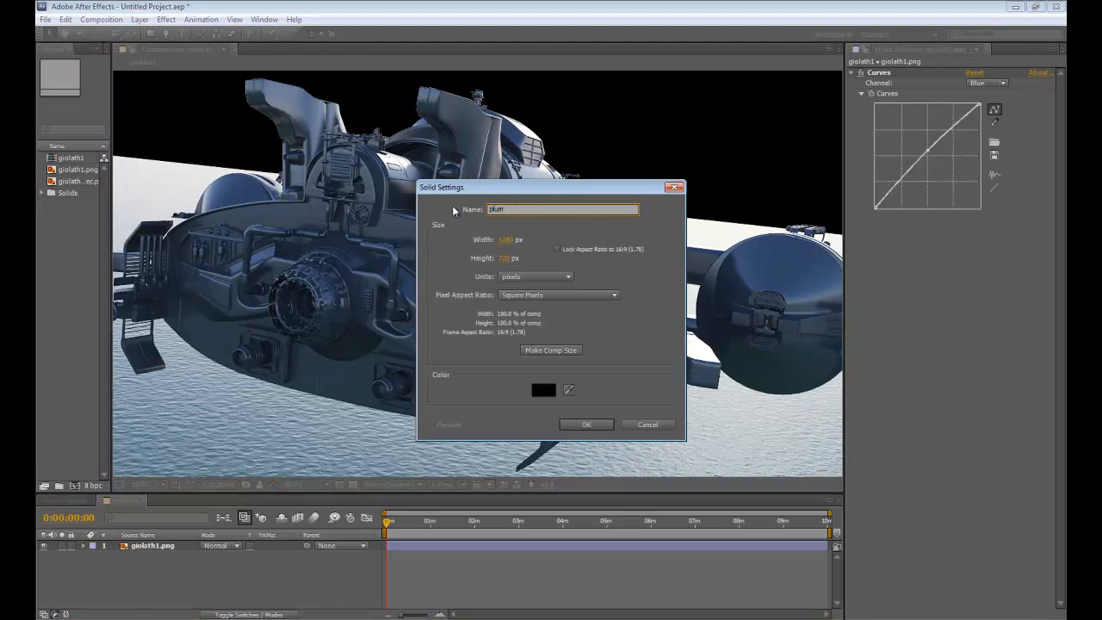
pyautogui.click(585, 424)
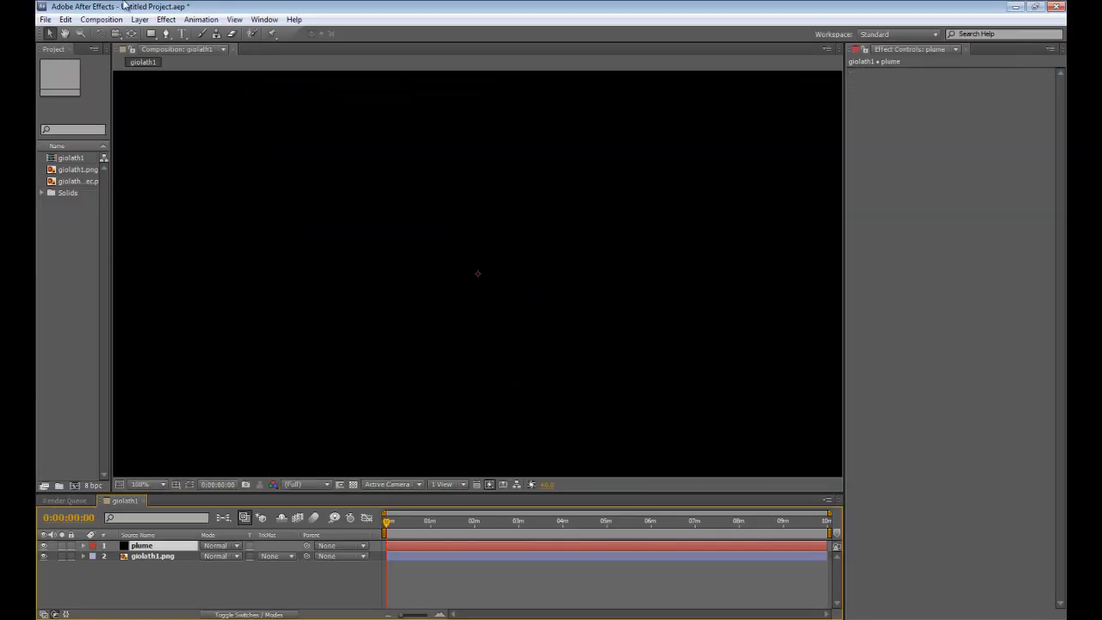
pyautogui.click(165, 19)
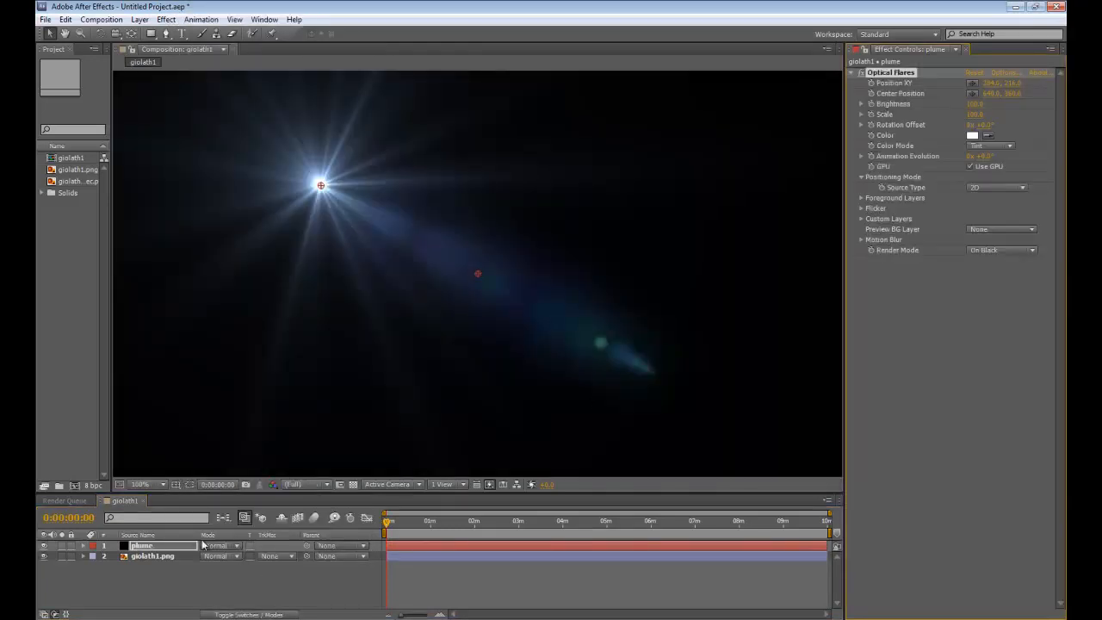
pyautogui.click(220, 545)
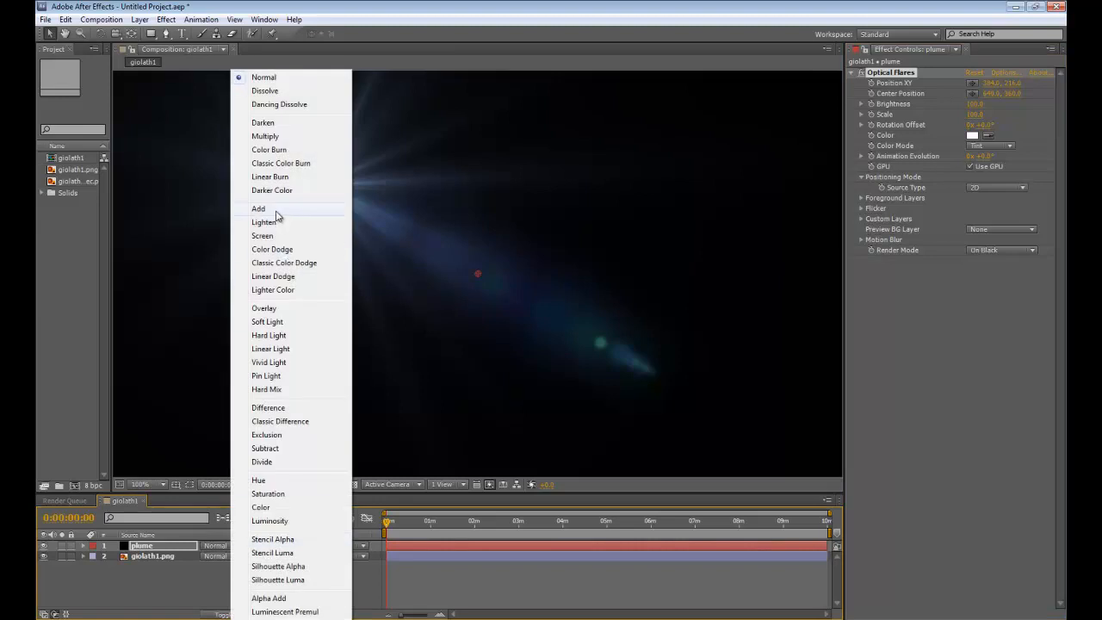
pyautogui.click(259, 208)
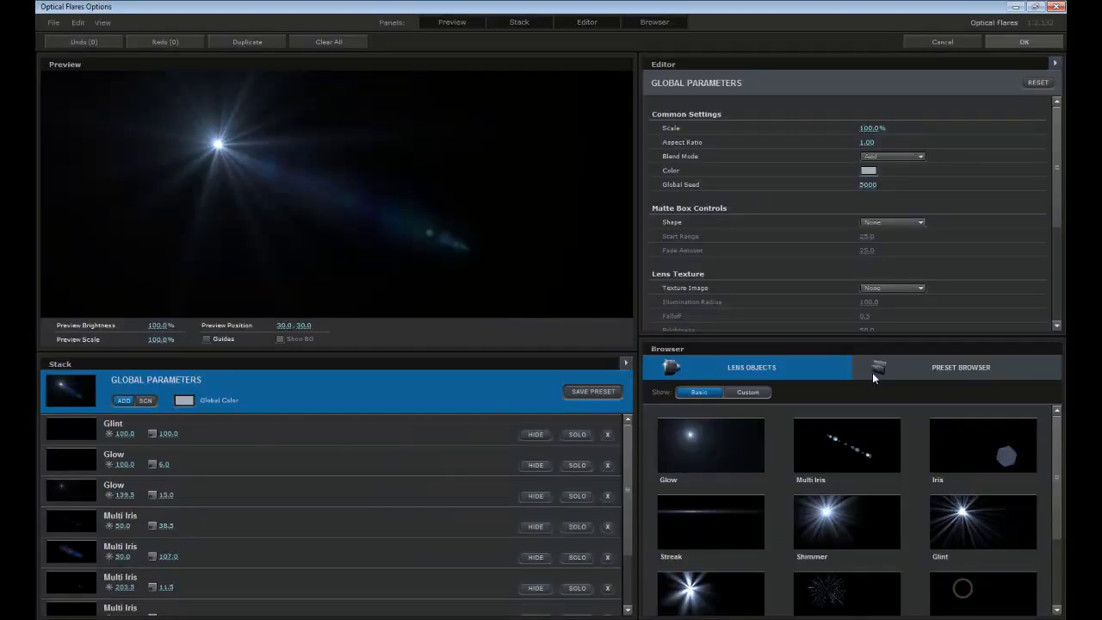
# Clear all flare elements, add Glow and Spike Ball, and apply the flare
pyautogui.click(328, 41)
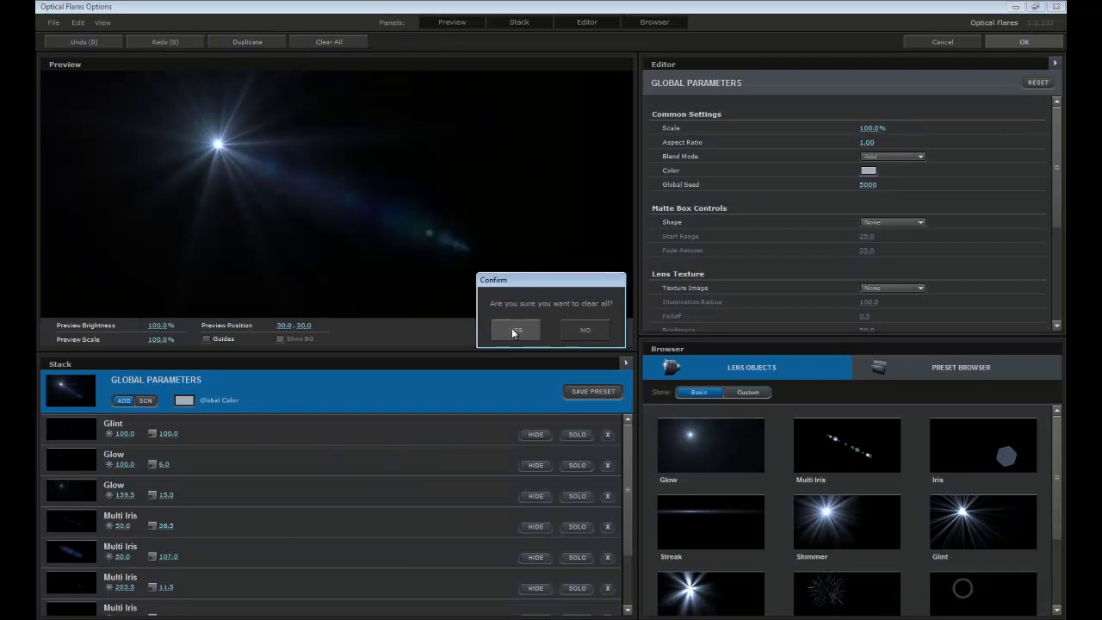
pyautogui.click(515, 330)
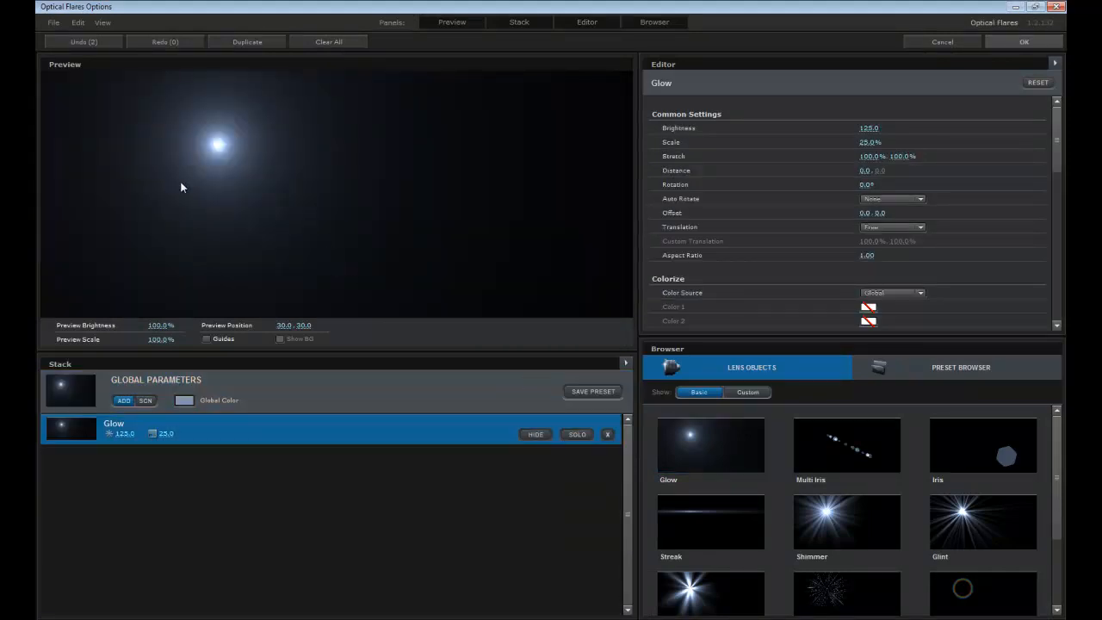
pyautogui.scroll(-3)
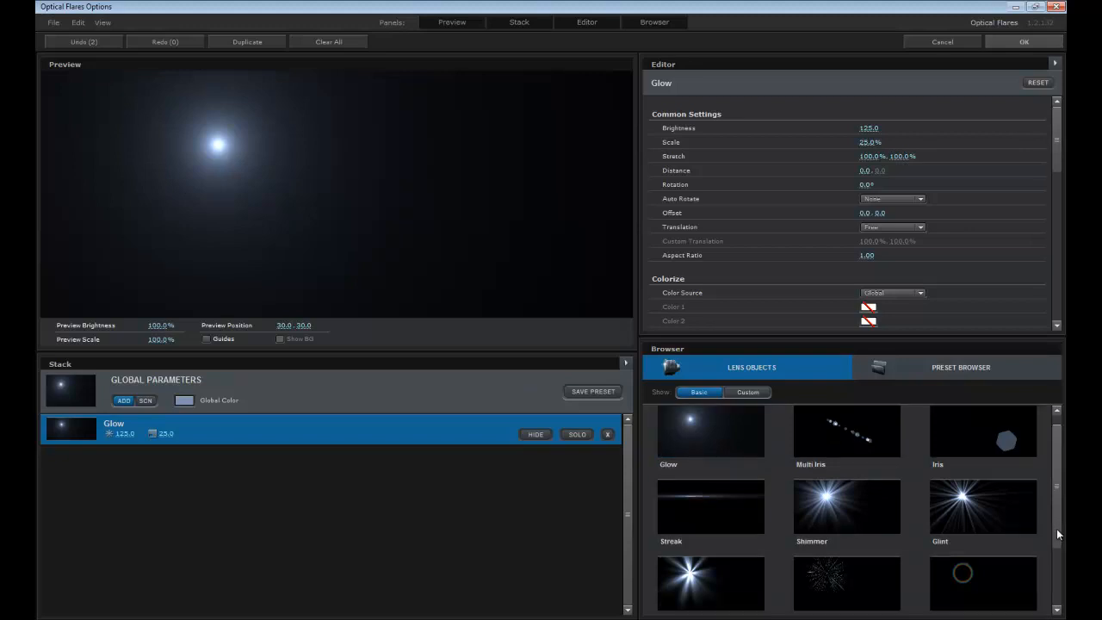
pyautogui.scroll(-3)
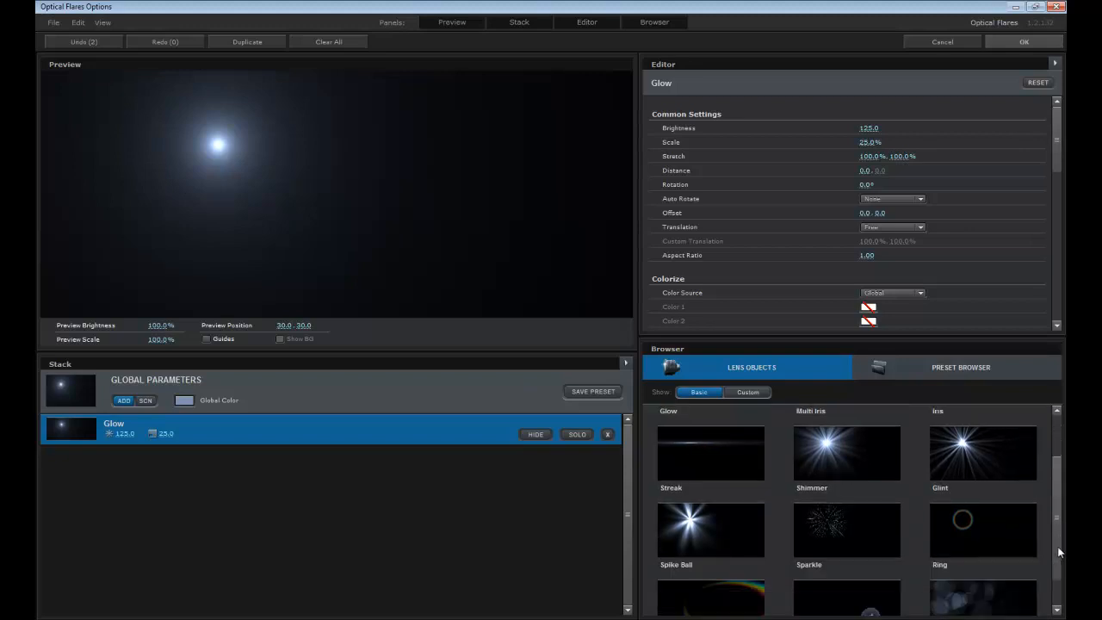
pyautogui.scroll(-3)
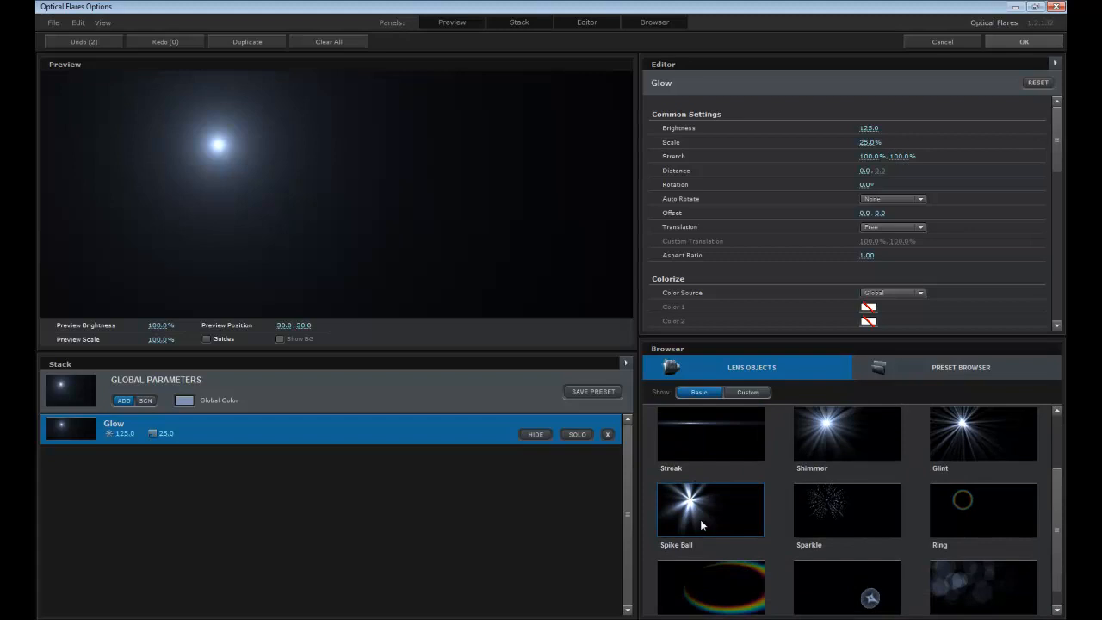
pyautogui.doubleClick(710, 510)
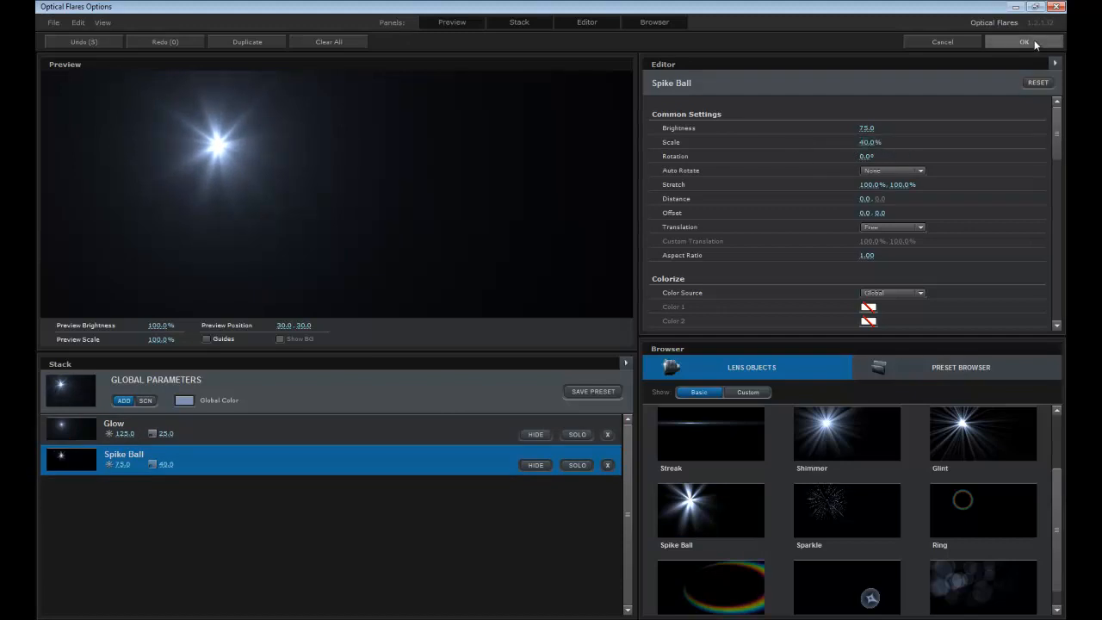
pyautogui.click(1024, 42)
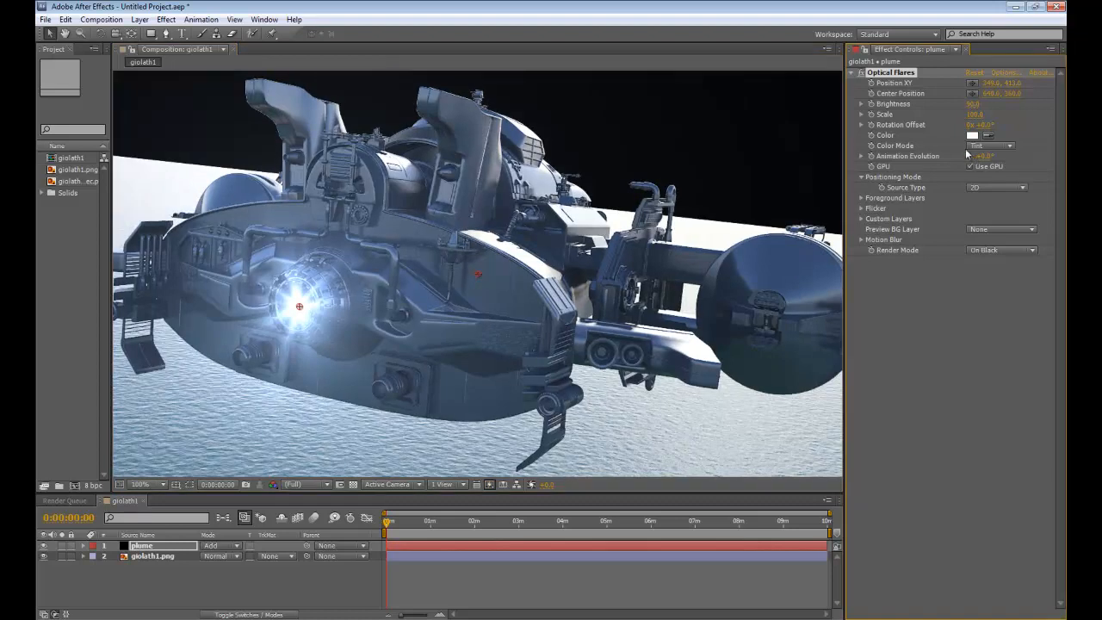
# Recolour the Optical Flares tint to warm orange
pyautogui.click(972, 135)
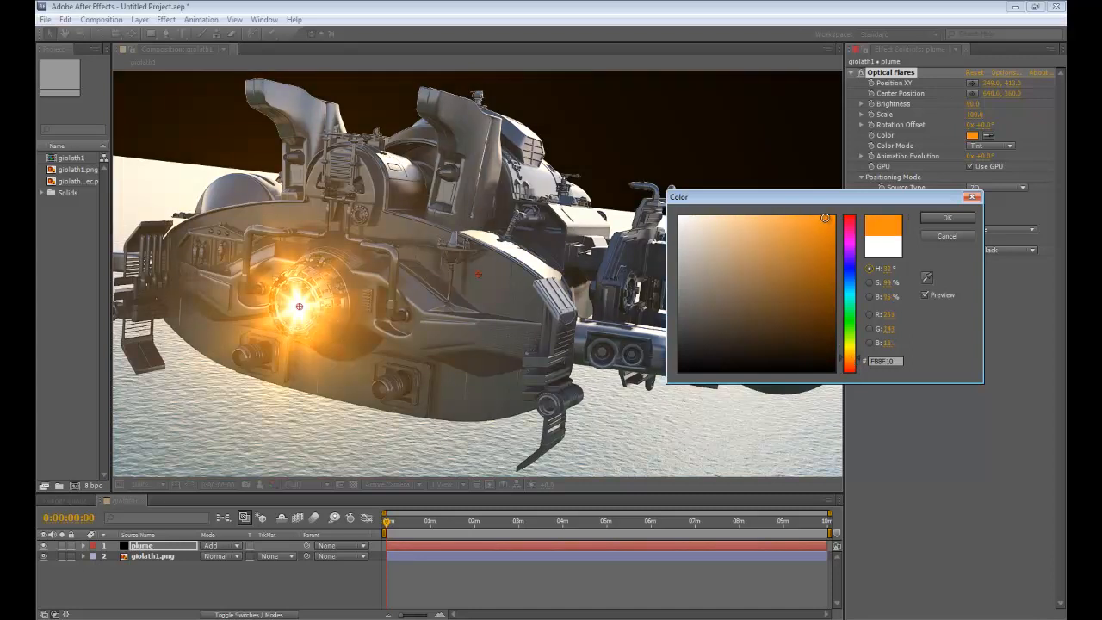
pyautogui.click(946, 217)
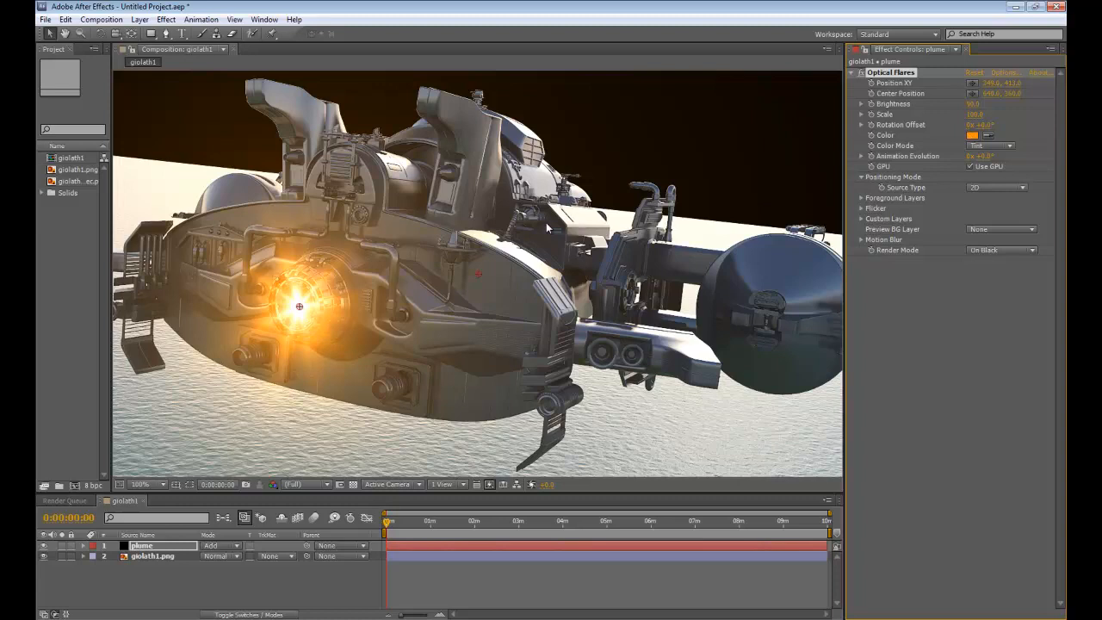
pyautogui.moveTo(310, 87)
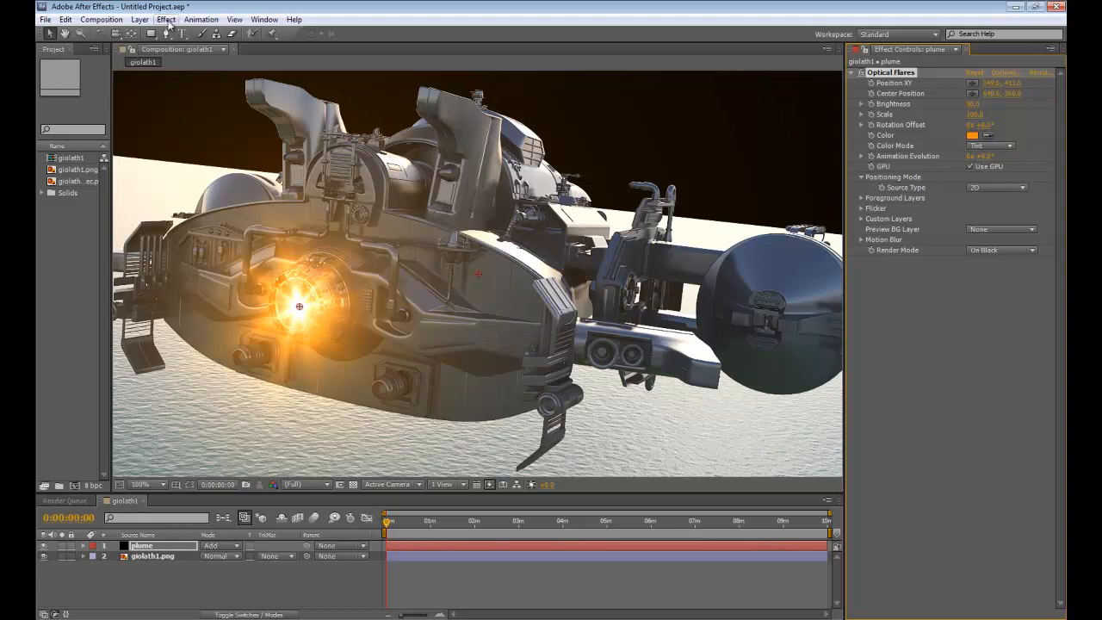
# Apply Effect > Distort > Liquify to plume and expand its Warp Tool Options
pyautogui.click(165, 19)
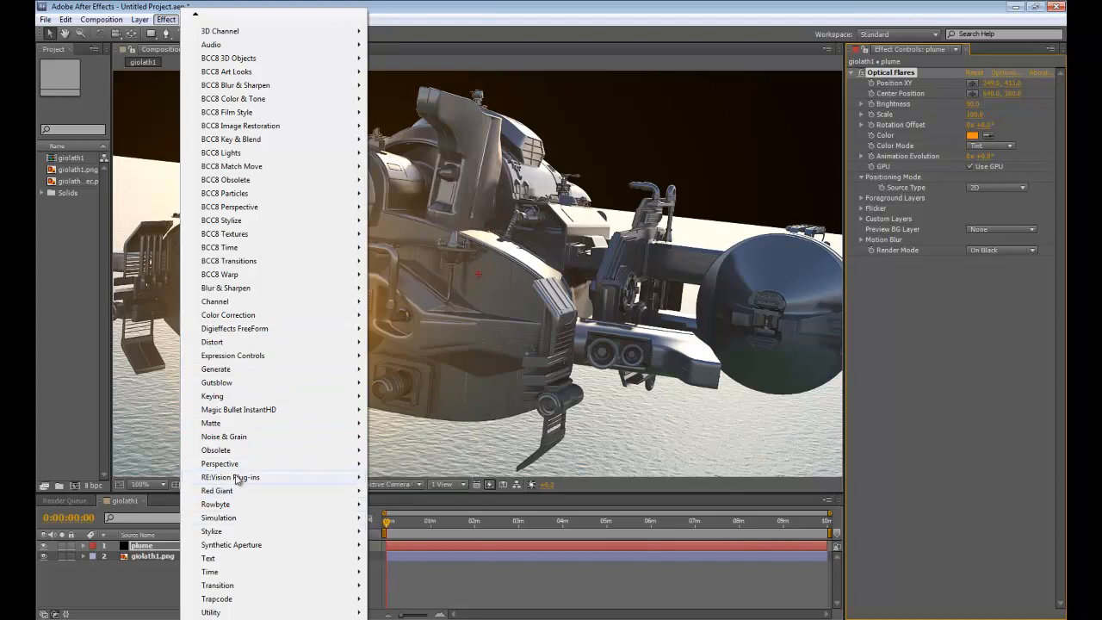
pyautogui.moveTo(212, 342)
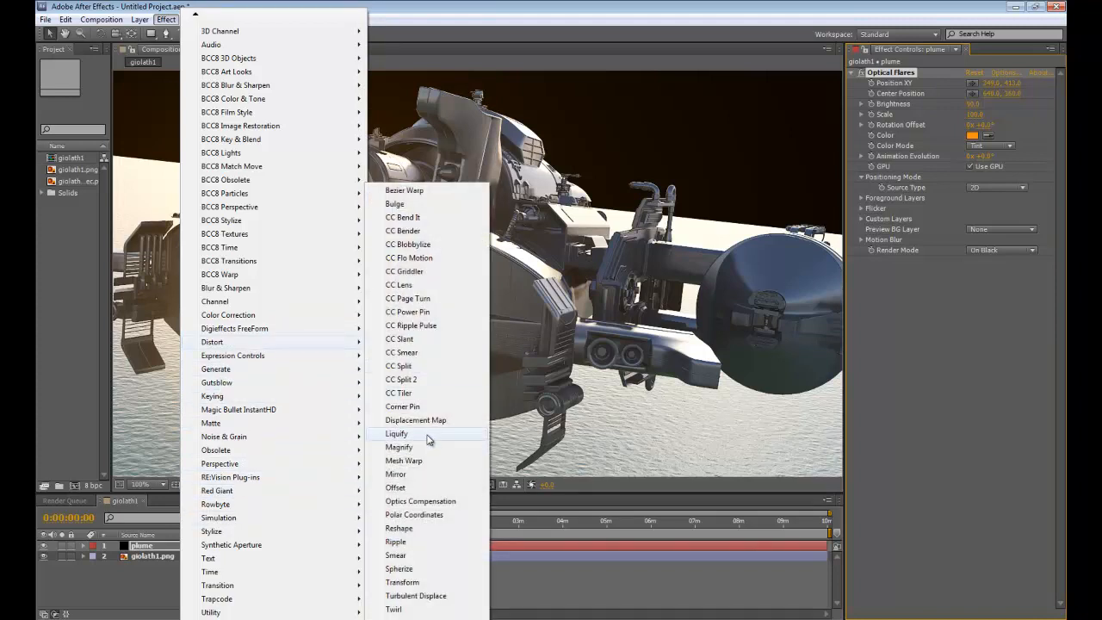
pyautogui.click(396, 434)
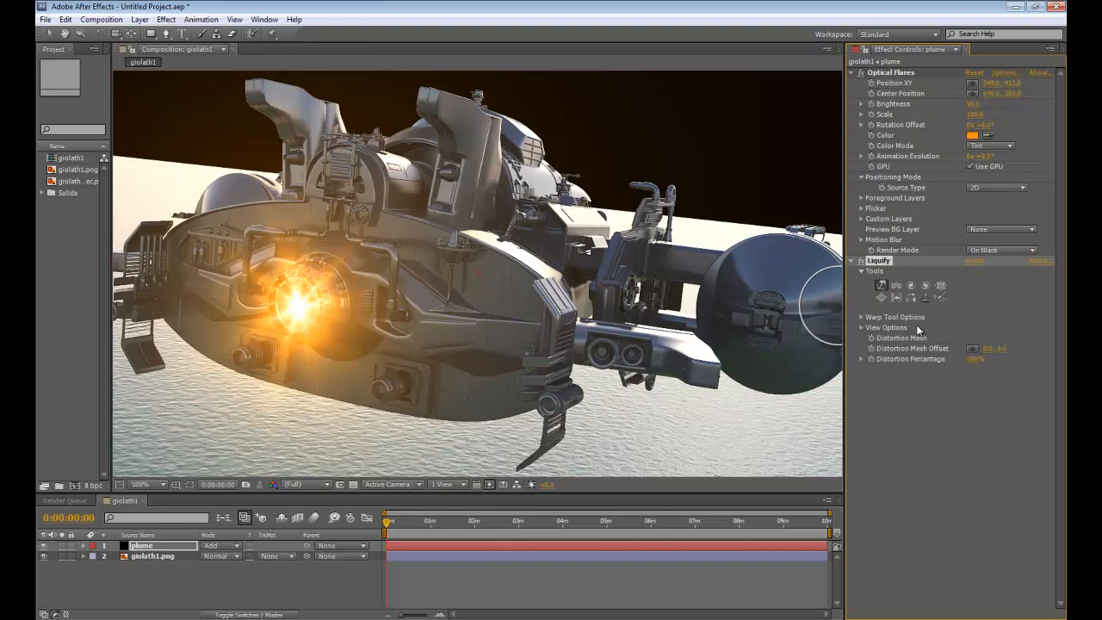
pyautogui.click(862, 316)
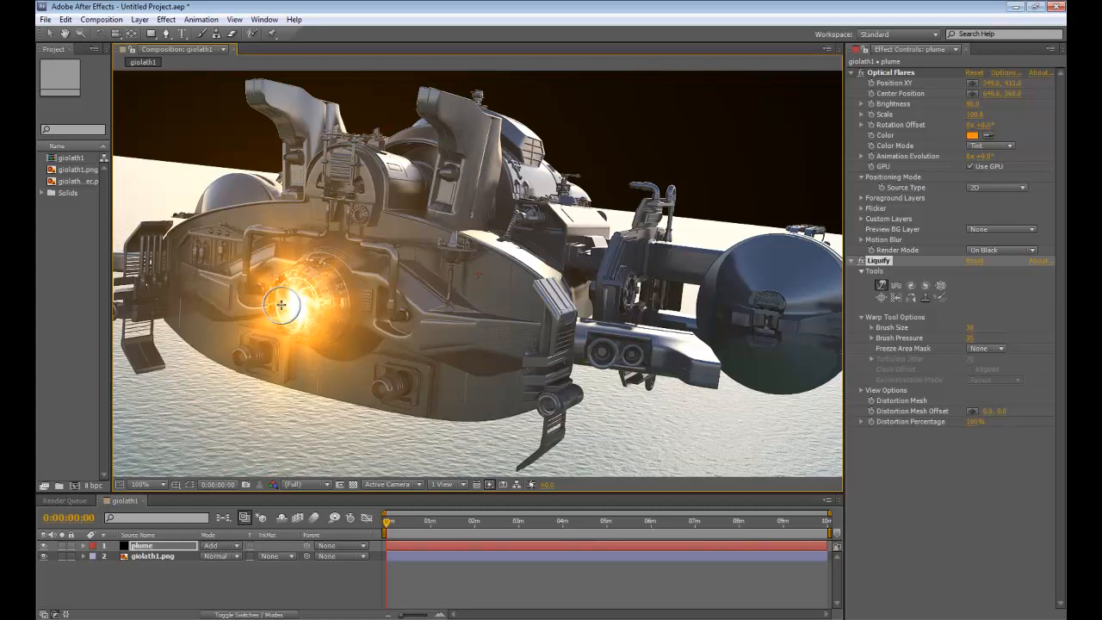
pyautogui.moveTo(307, 291)
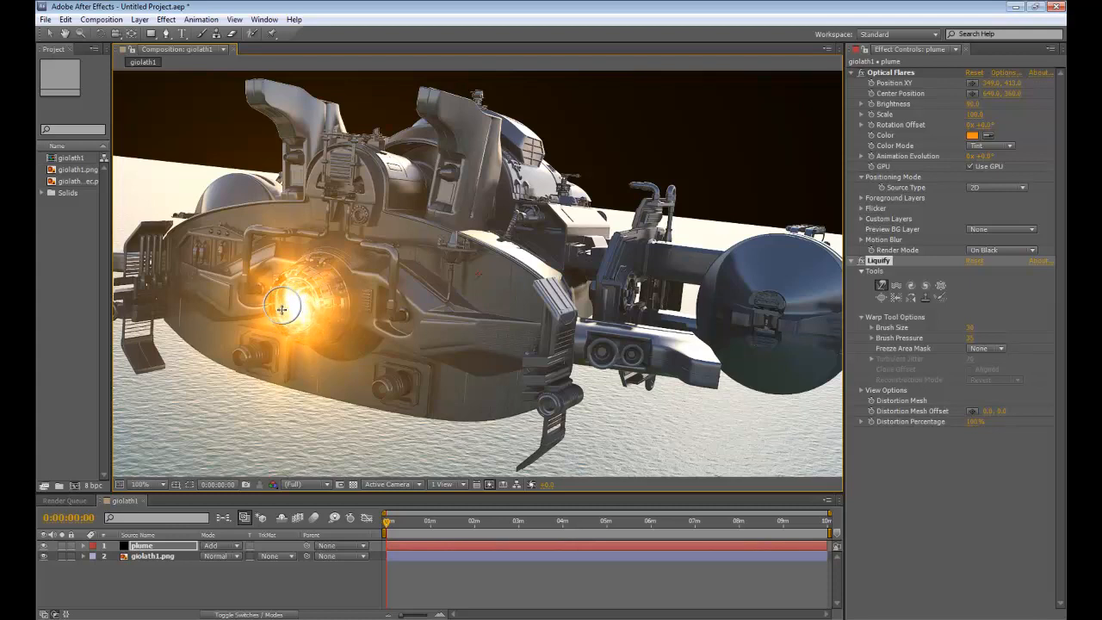
pyautogui.moveTo(301, 295)
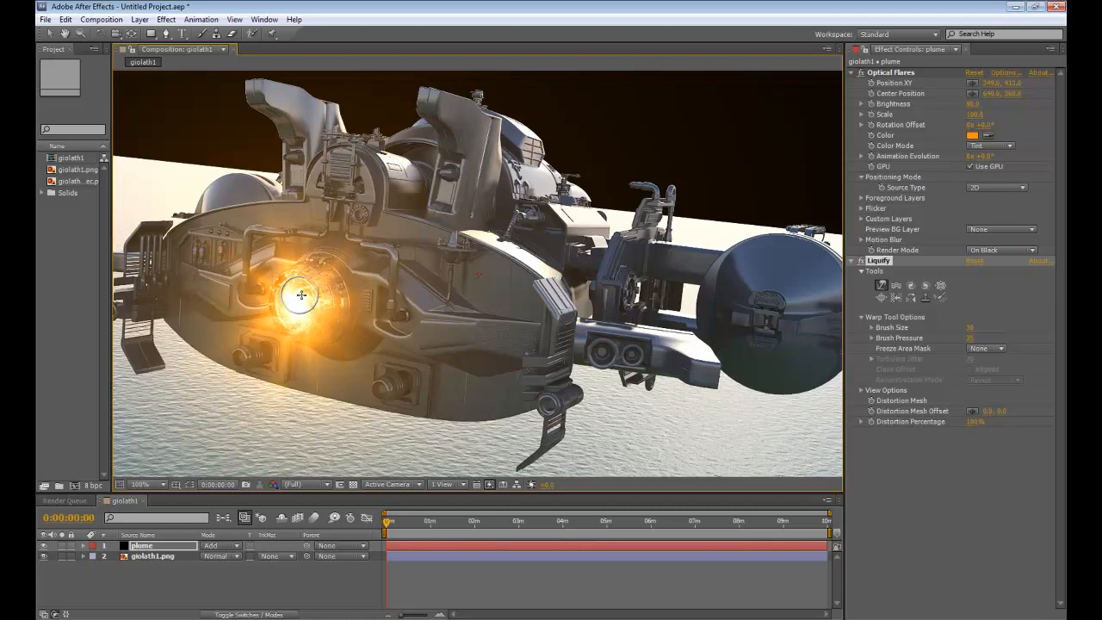
pyautogui.moveTo(297, 316)
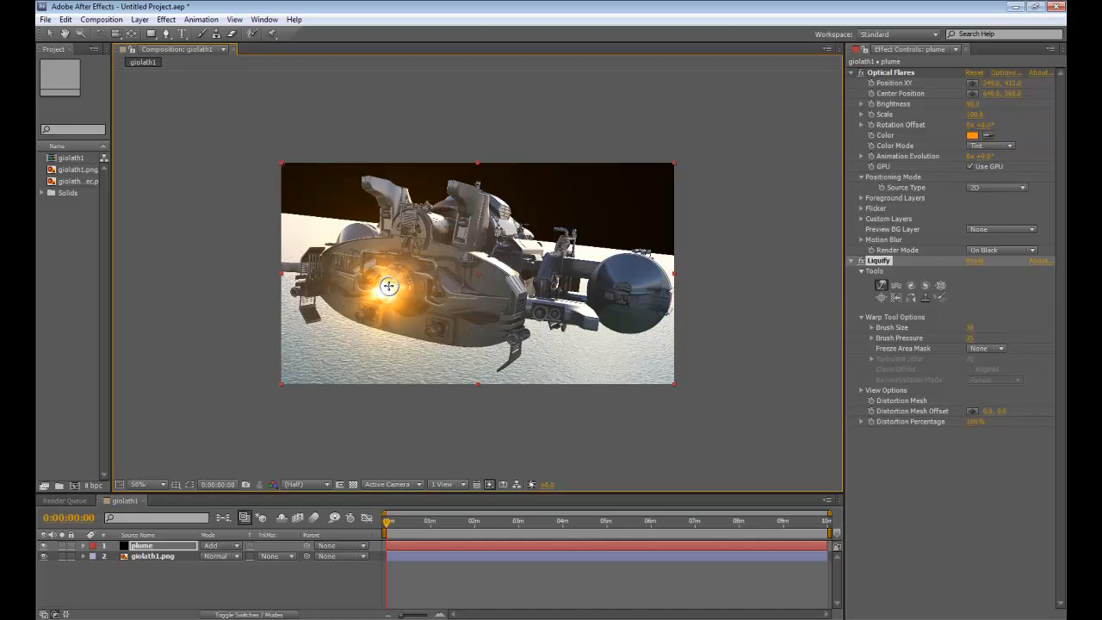
# At 100% zoom, warp the glow with Liquify into a flame trailing lower left
pyautogui.click(140, 484)
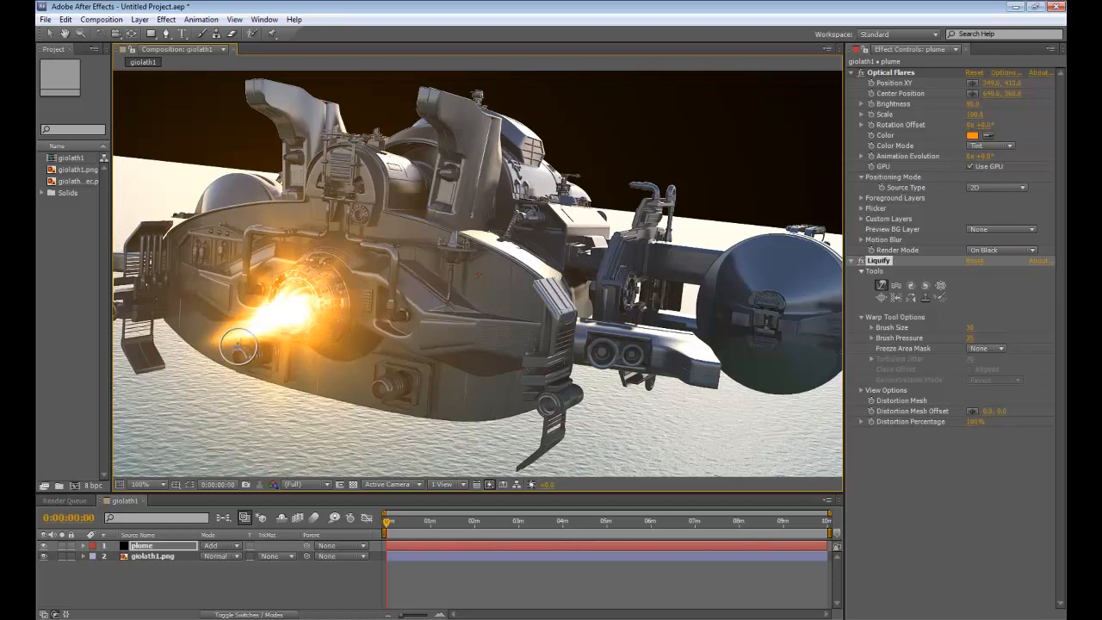
pyautogui.moveTo(227, 342)
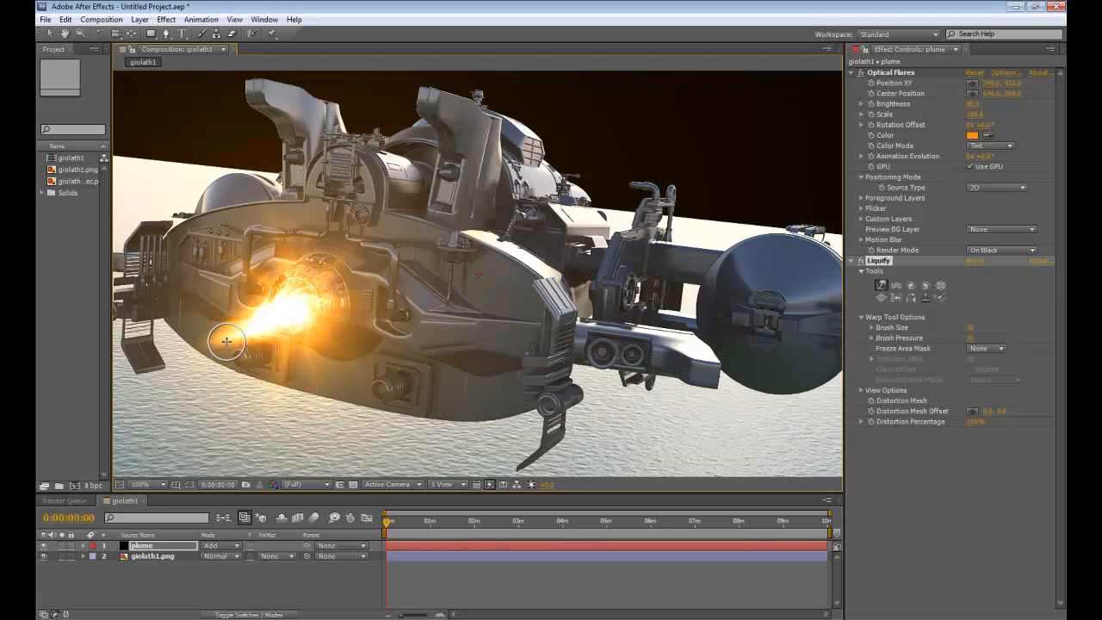
pyautogui.moveTo(277, 321)
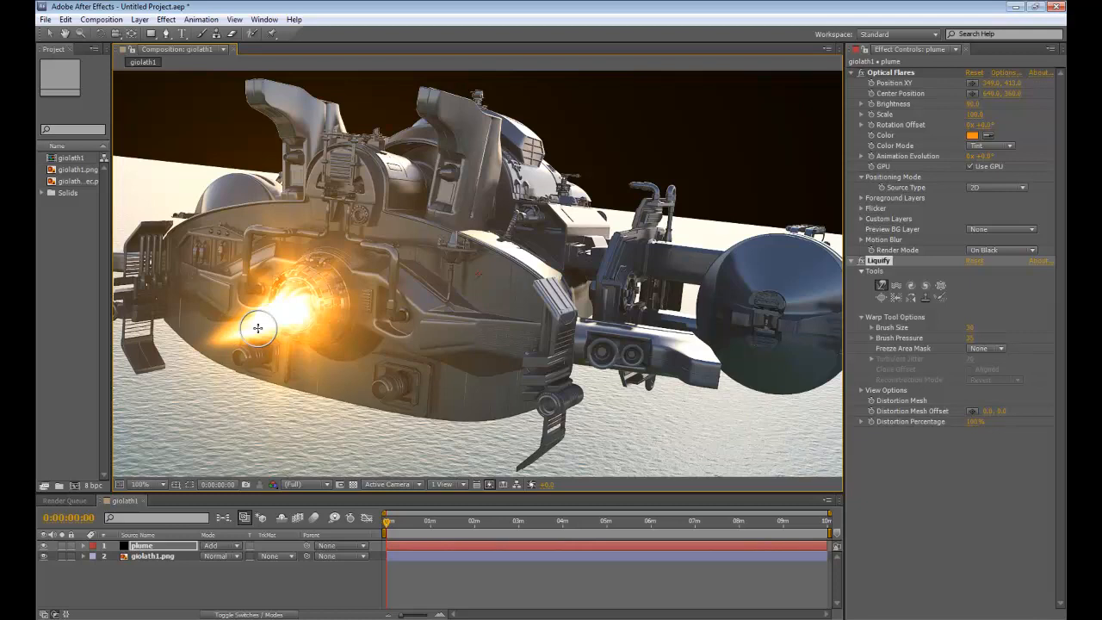
pyautogui.moveTo(263, 327)
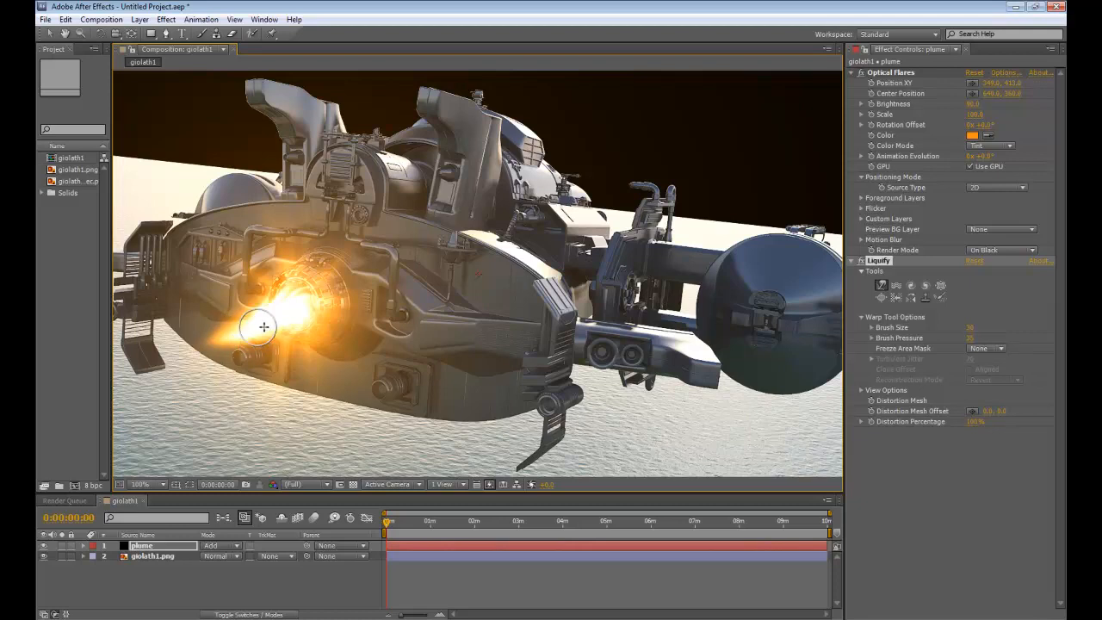
pyautogui.moveTo(262, 328); pyautogui.dragTo(187, 354)
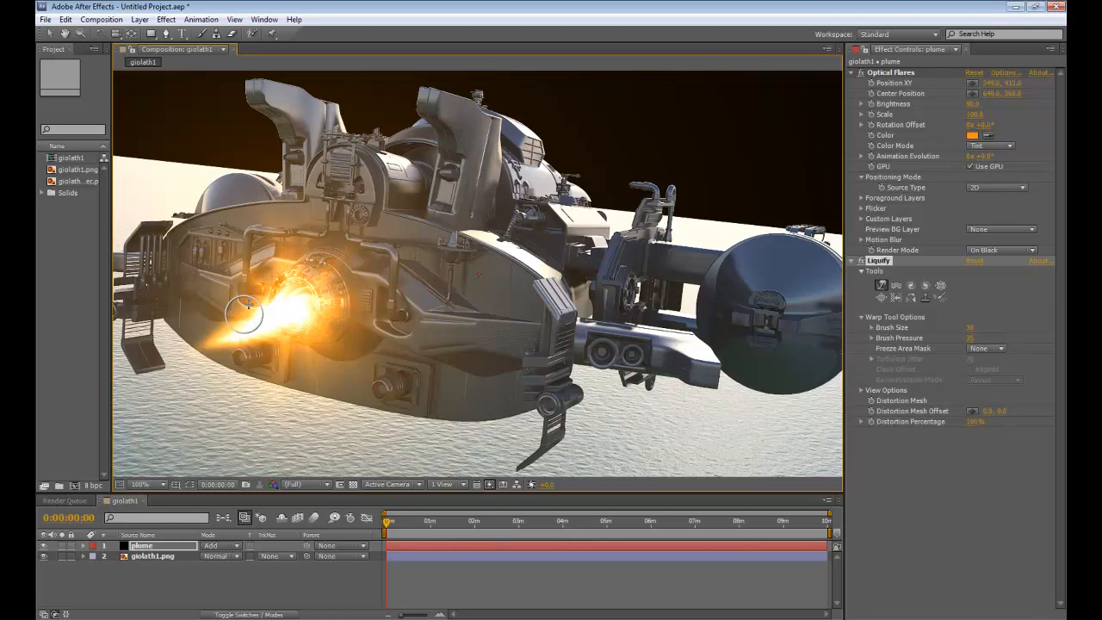
pyautogui.moveTo(245, 310); pyautogui.dragTo(323, 349)
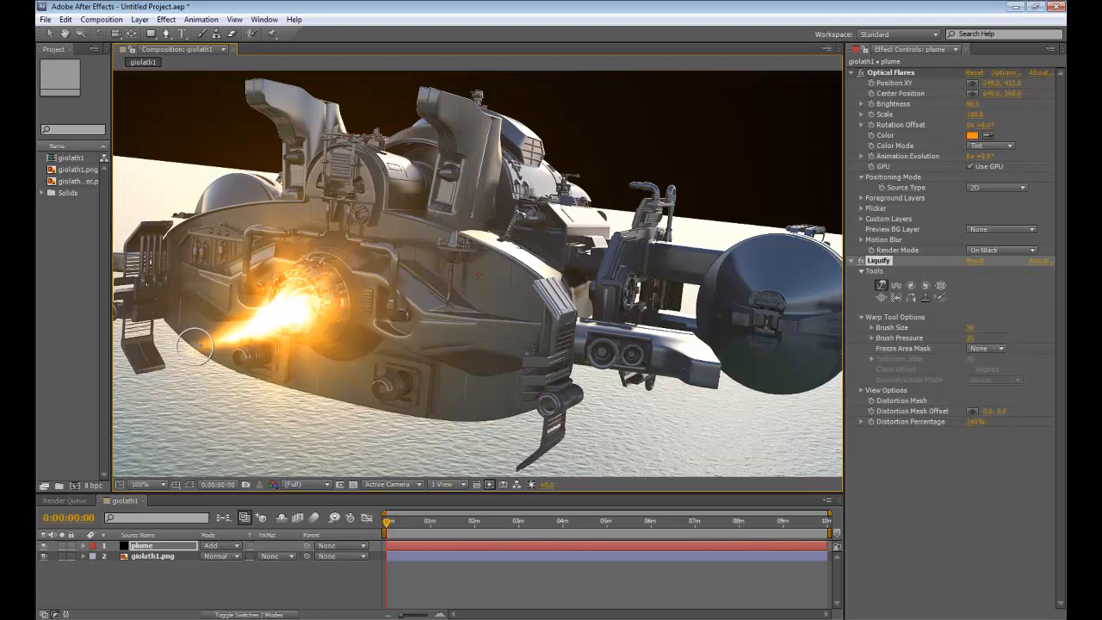
pyautogui.moveTo(308, 345)
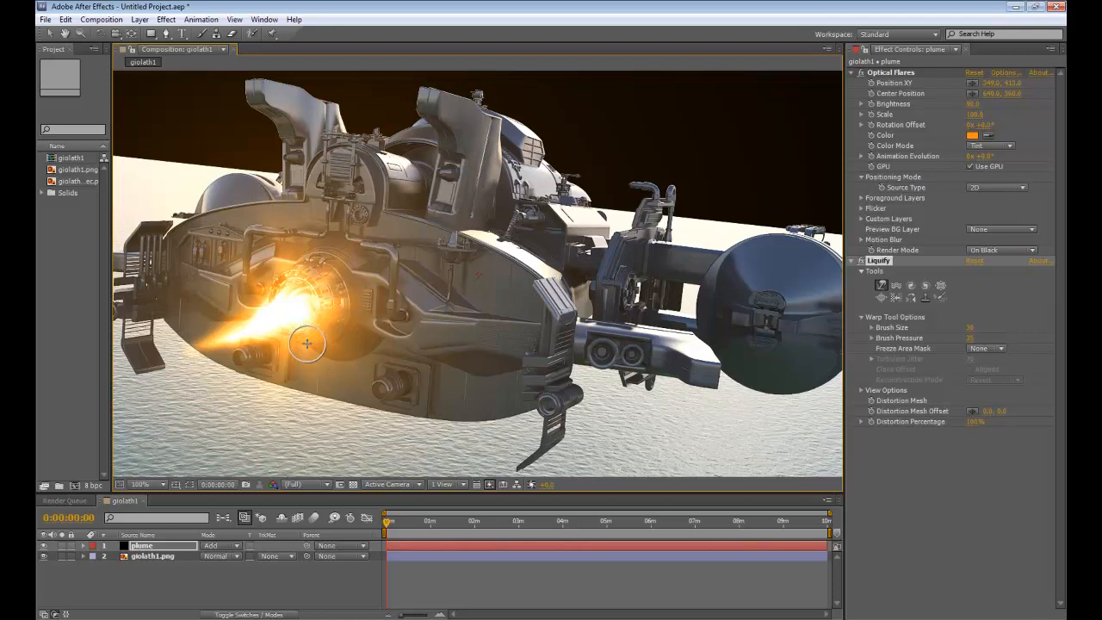
pyautogui.moveTo(799, 312)
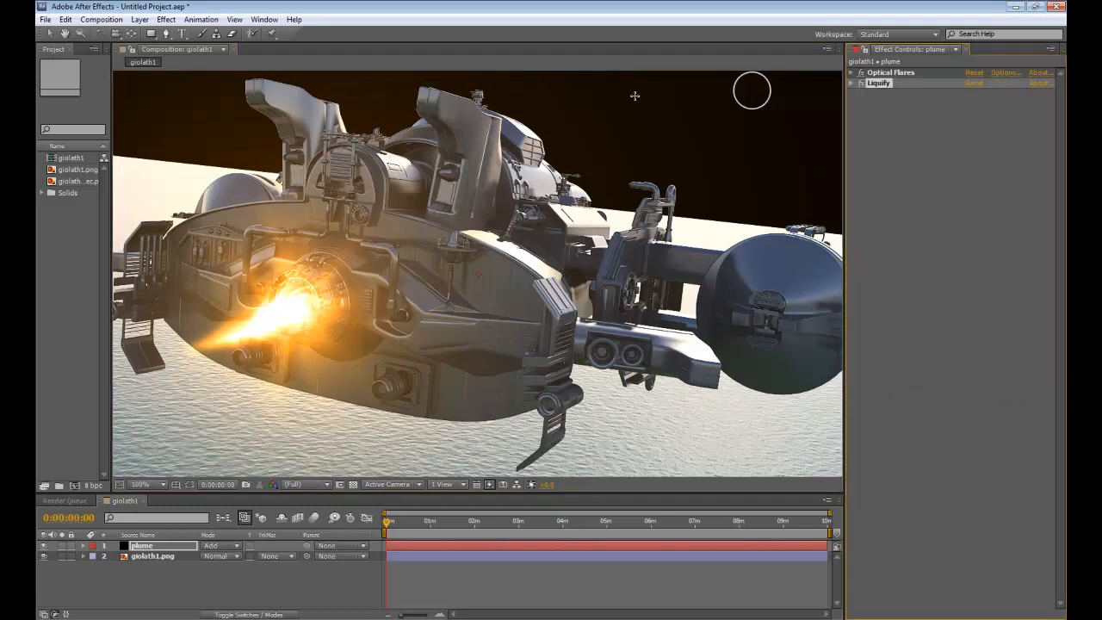
# Add Curves to plume and pull the RGB curve down mid-range for contrast
pyautogui.click(165, 19)
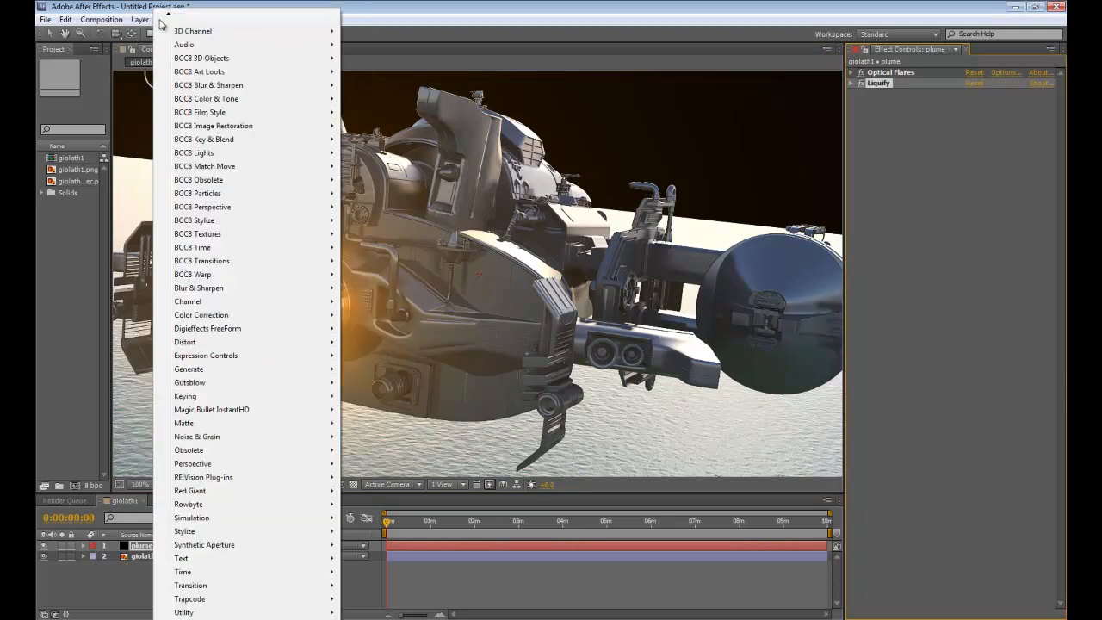
pyautogui.moveTo(228, 315)
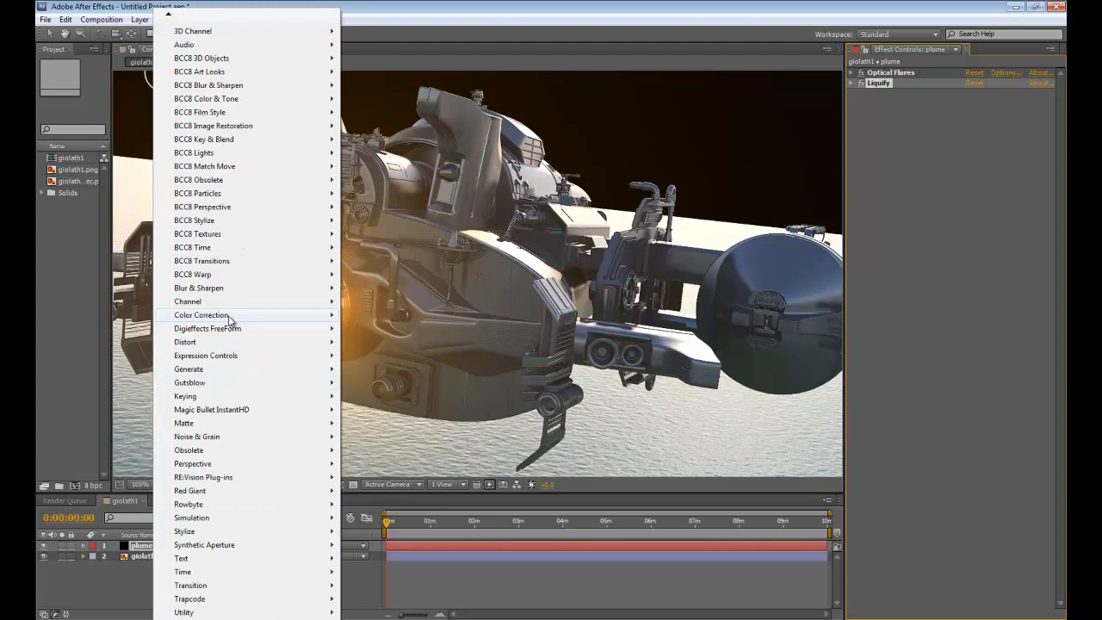
pyautogui.click(202, 314)
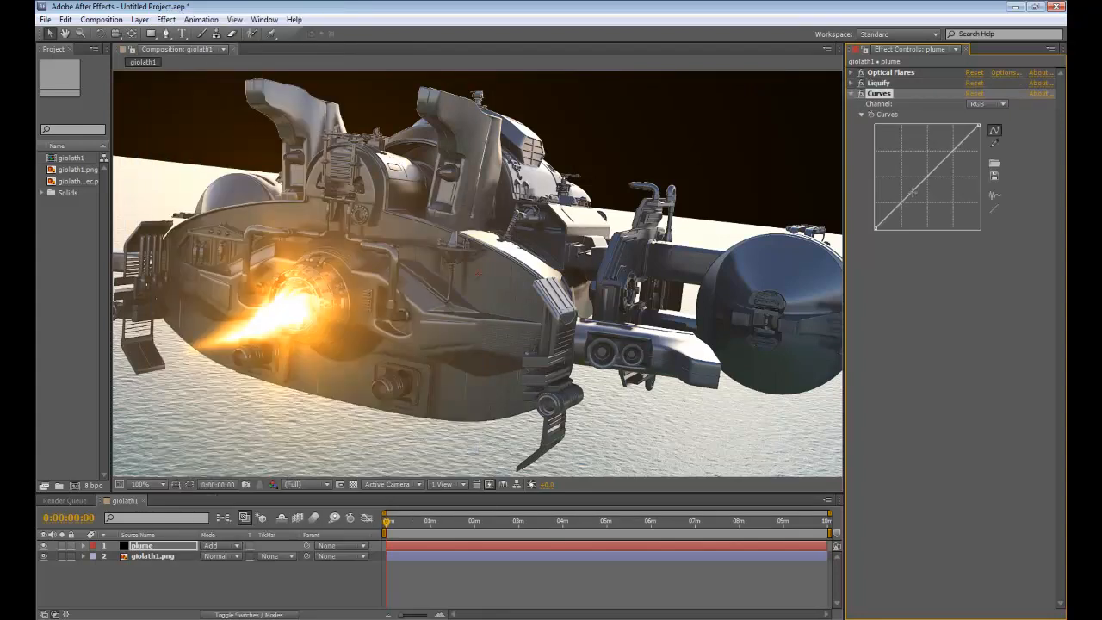
pyautogui.moveTo(911, 196); pyautogui.dragTo(919, 211)
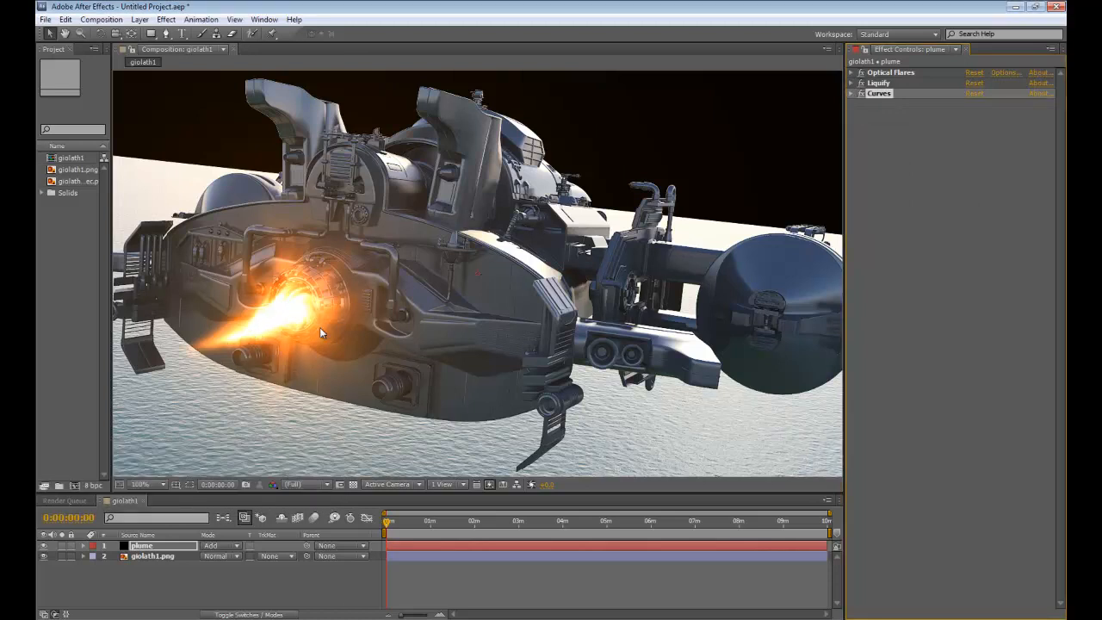
pyautogui.moveTo(308, 334)
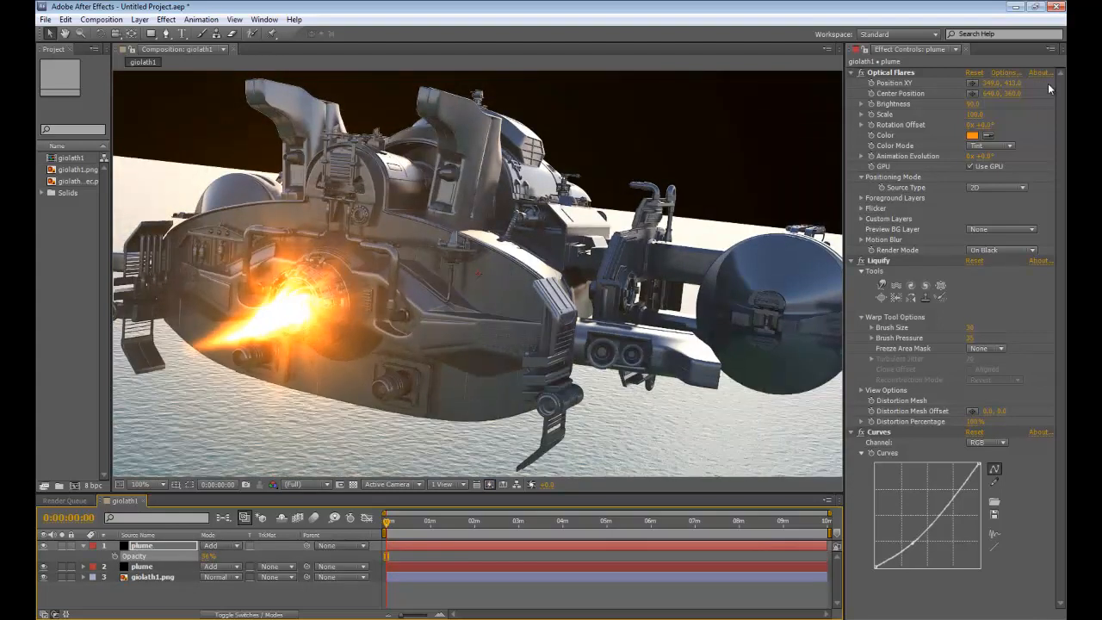
# Change the duplicate plume's Optical Flares colour to red
pyautogui.click(972, 135)
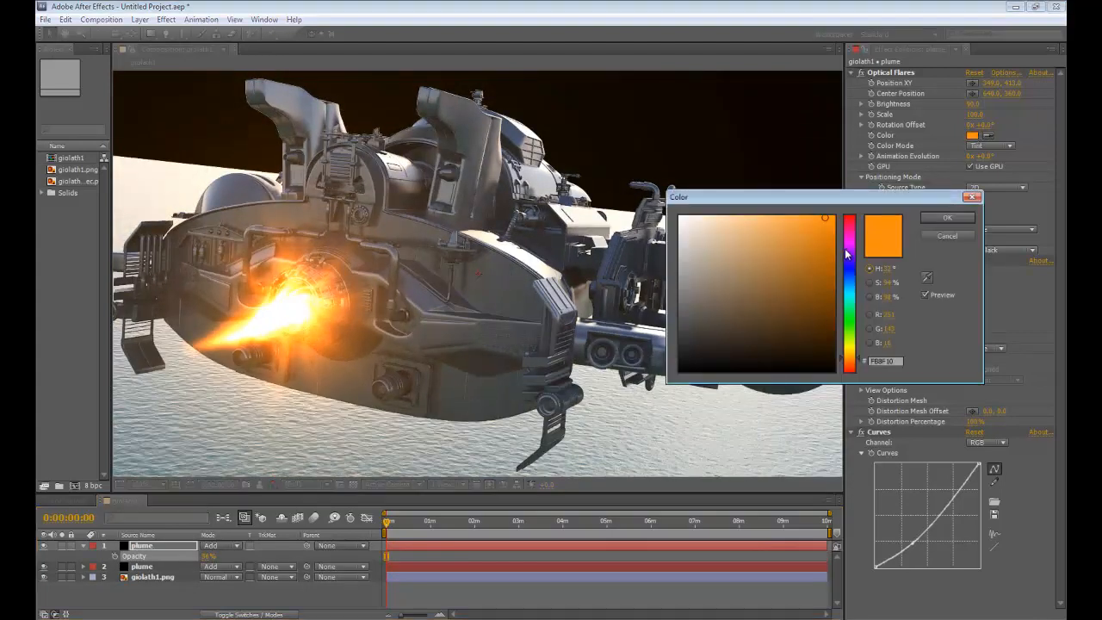
pyautogui.moveTo(848, 252); pyautogui.dragTo(849, 224)
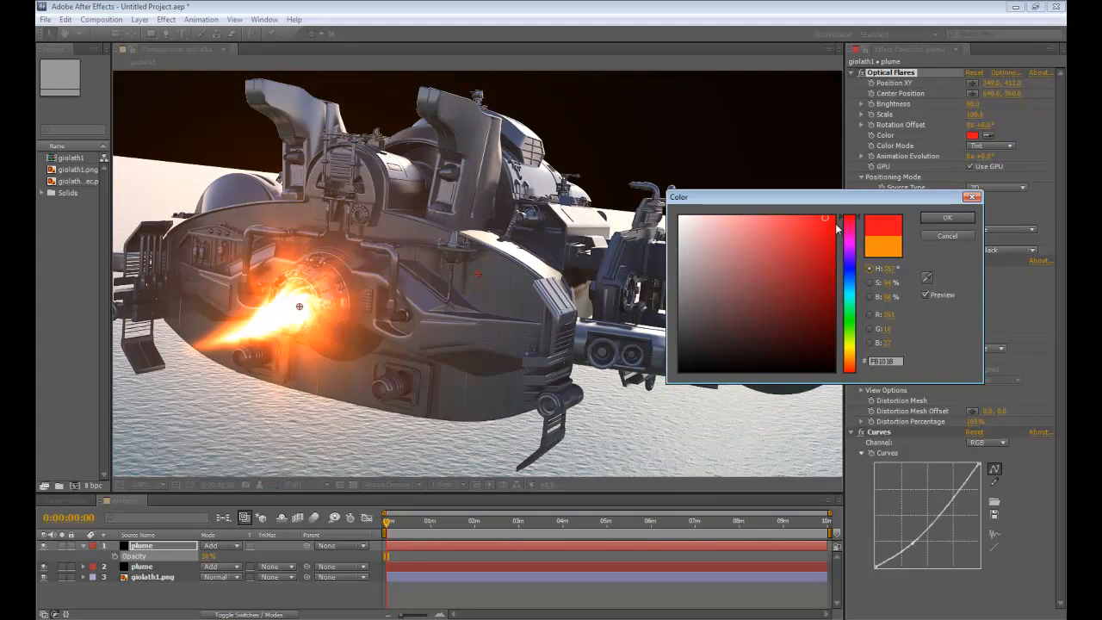
pyautogui.click(947, 217)
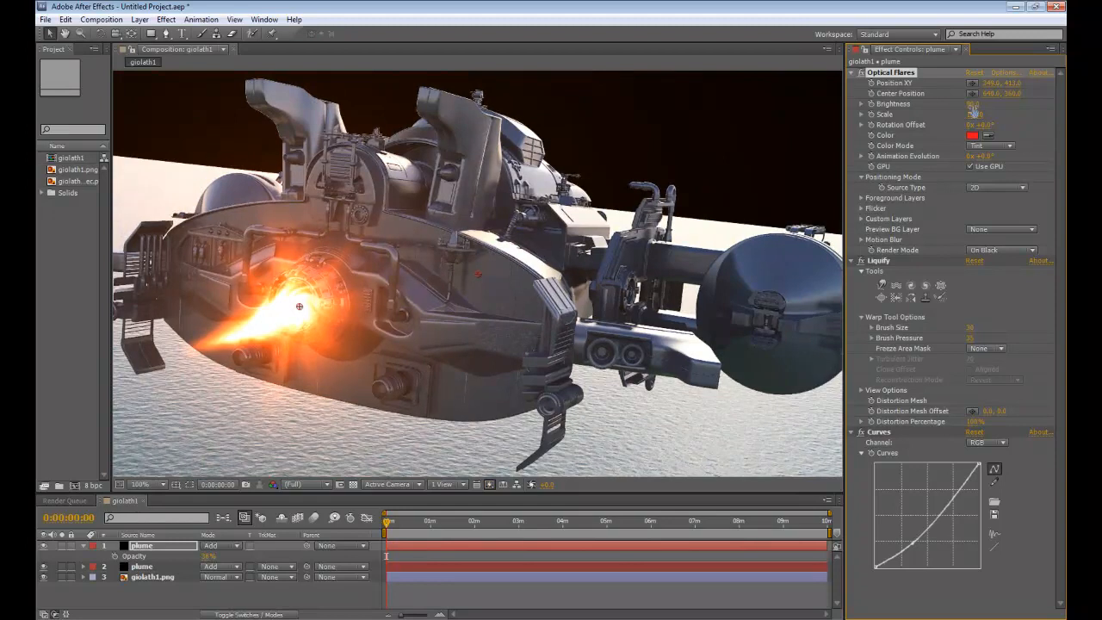
# Apply CC Vector Blur to the plume copy, set Type to Constant Length, then collapse it
pyautogui.click(165, 19)
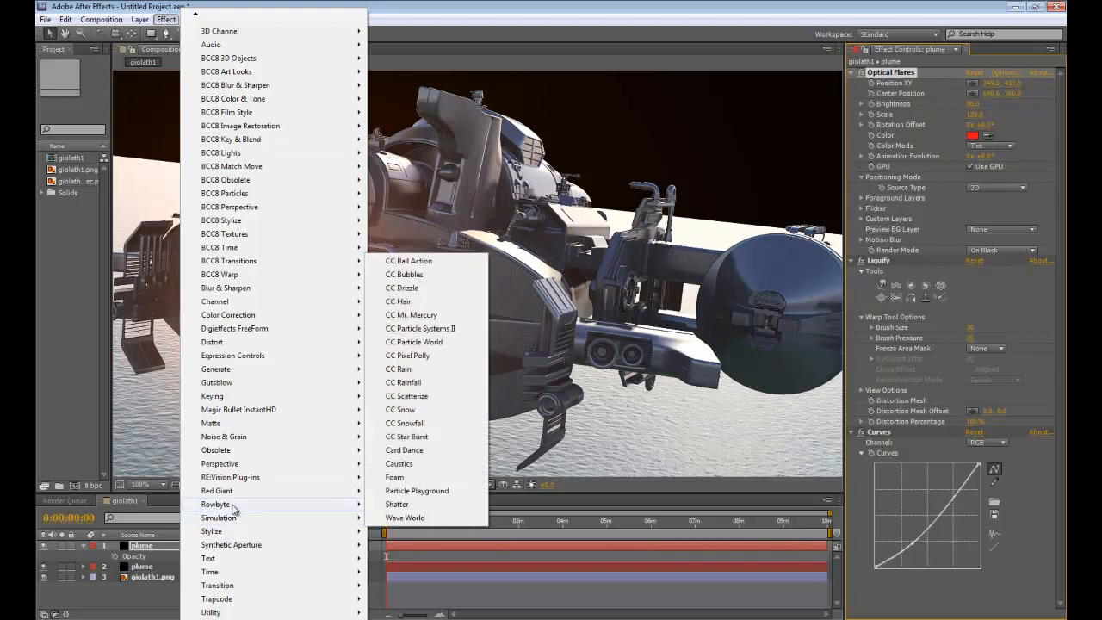
pyautogui.moveTo(226, 287)
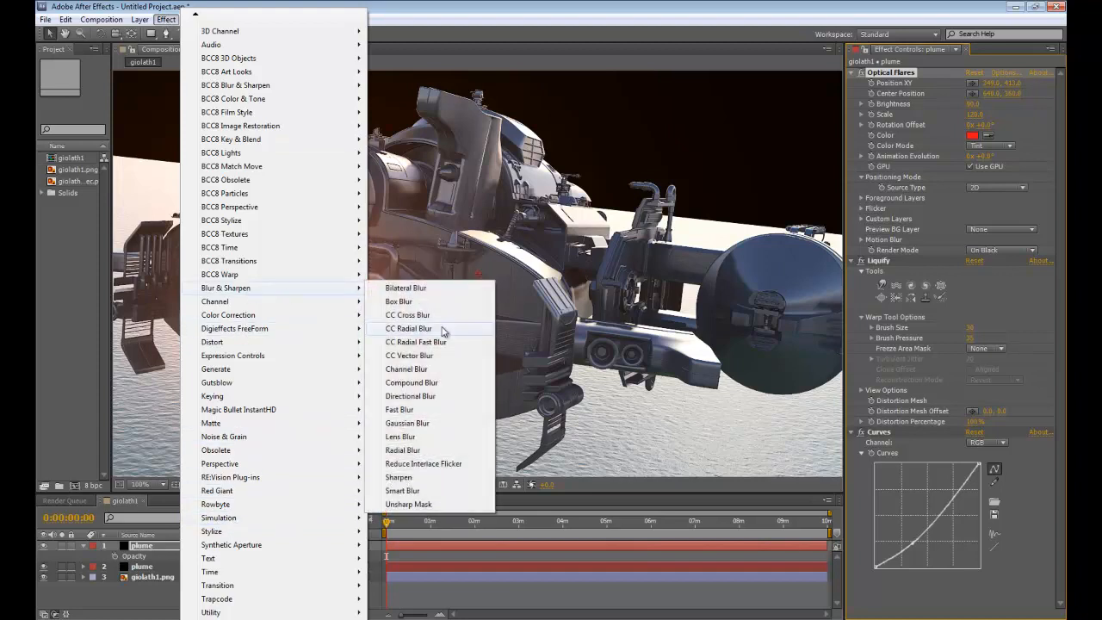
pyautogui.moveTo(399, 437)
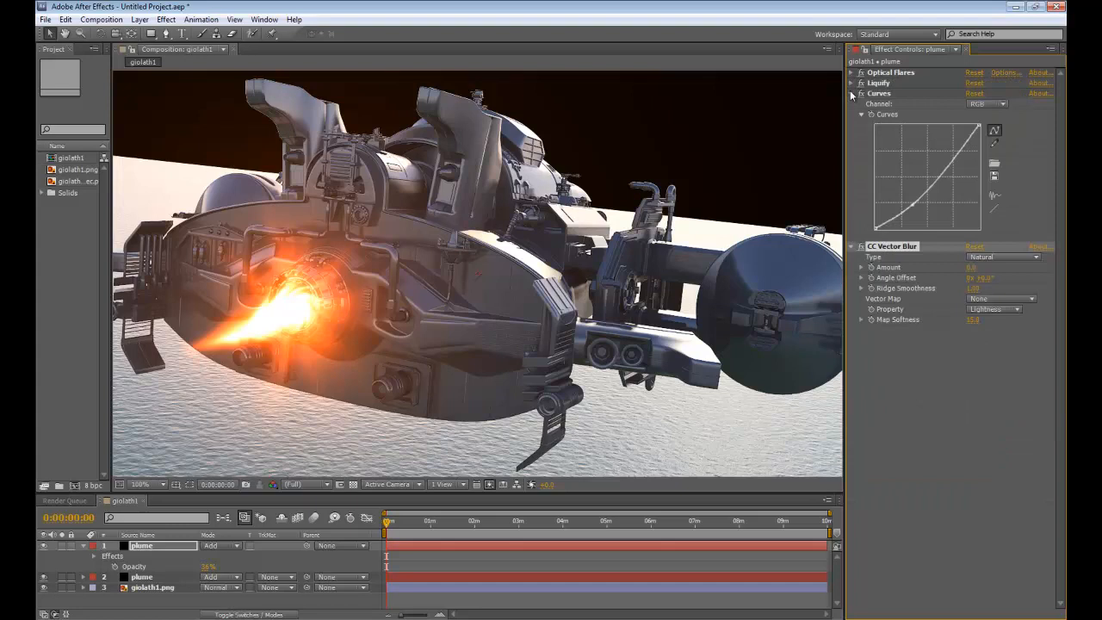
pyautogui.click(852, 93)
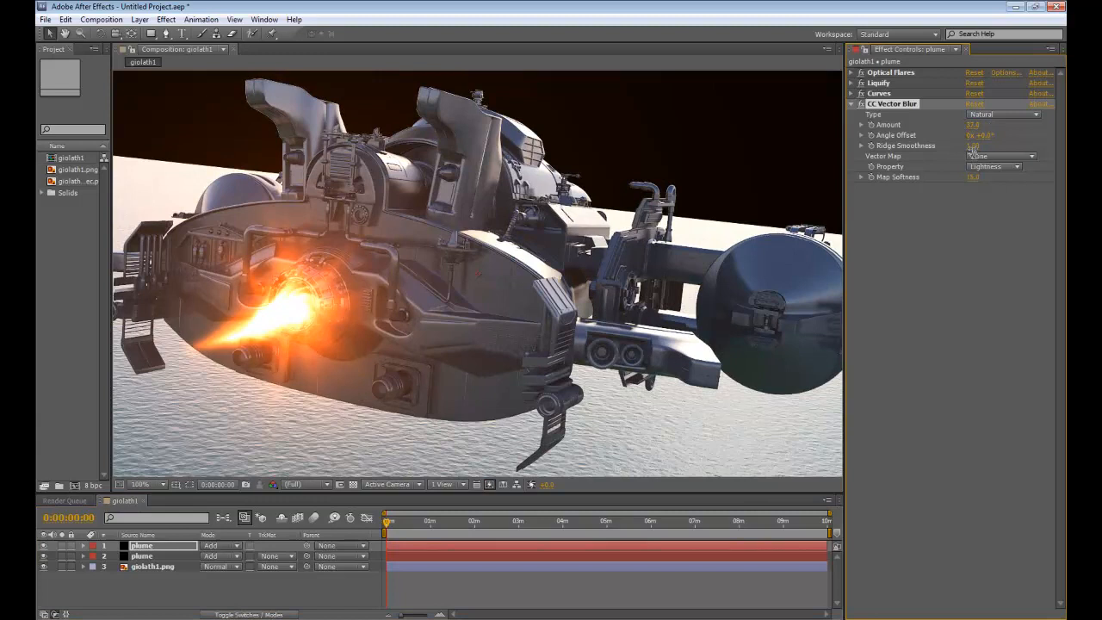
pyautogui.click(1003, 114)
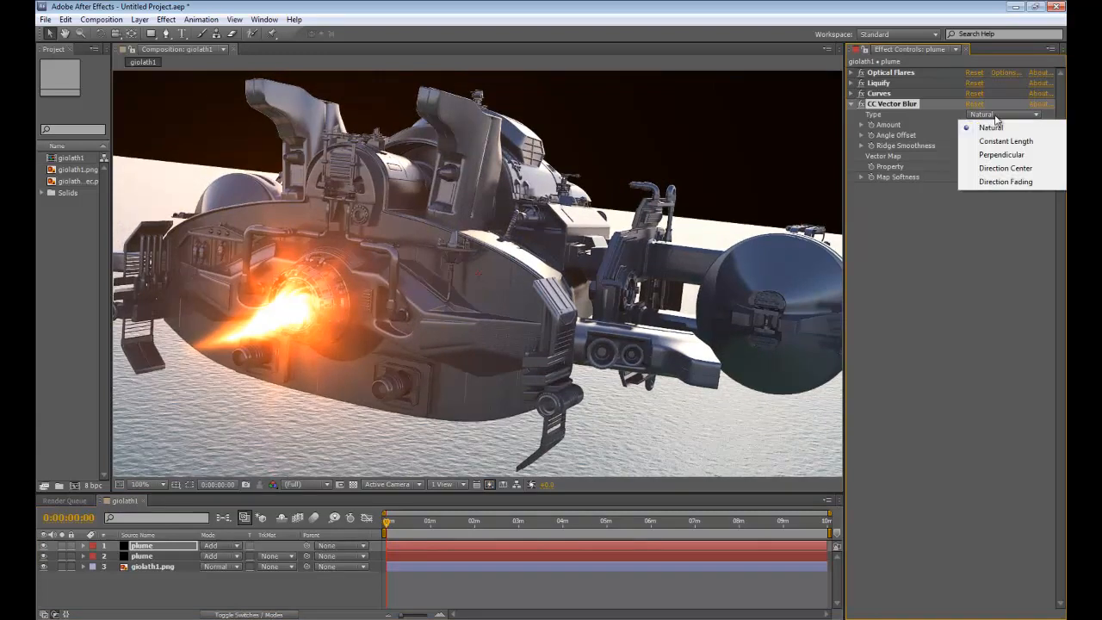
pyautogui.click(1006, 140)
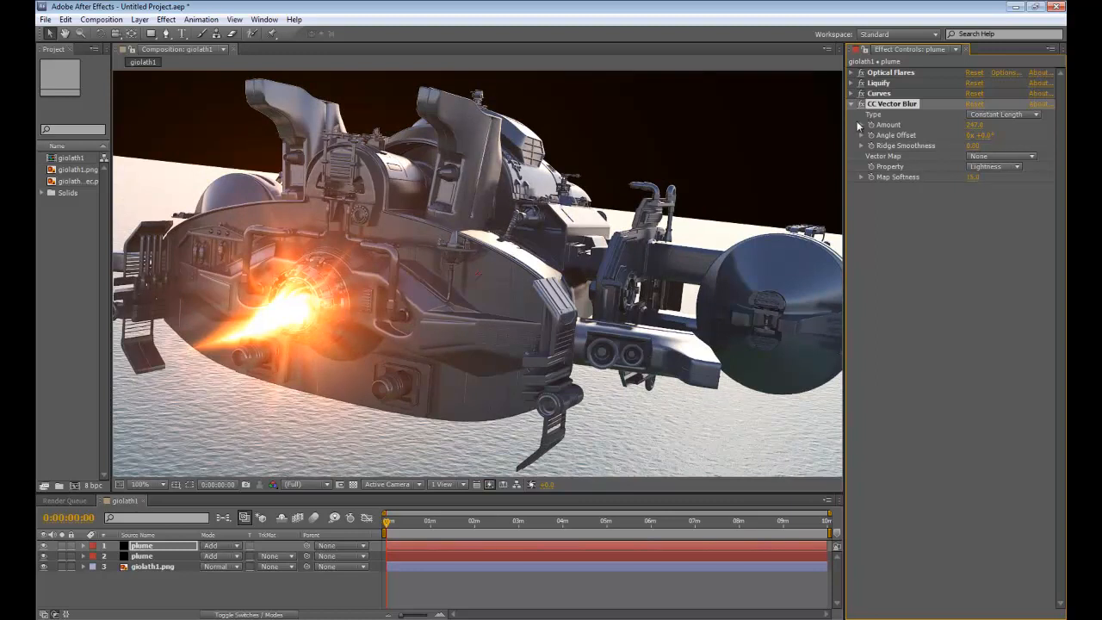
pyautogui.click(852, 104)
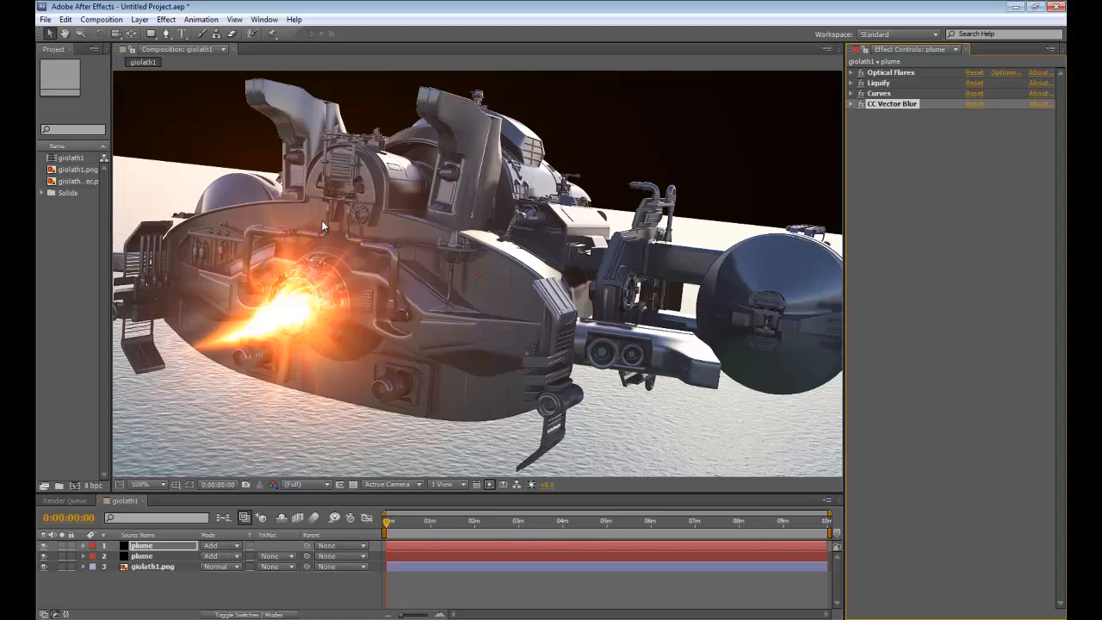
pyautogui.click(165, 19)
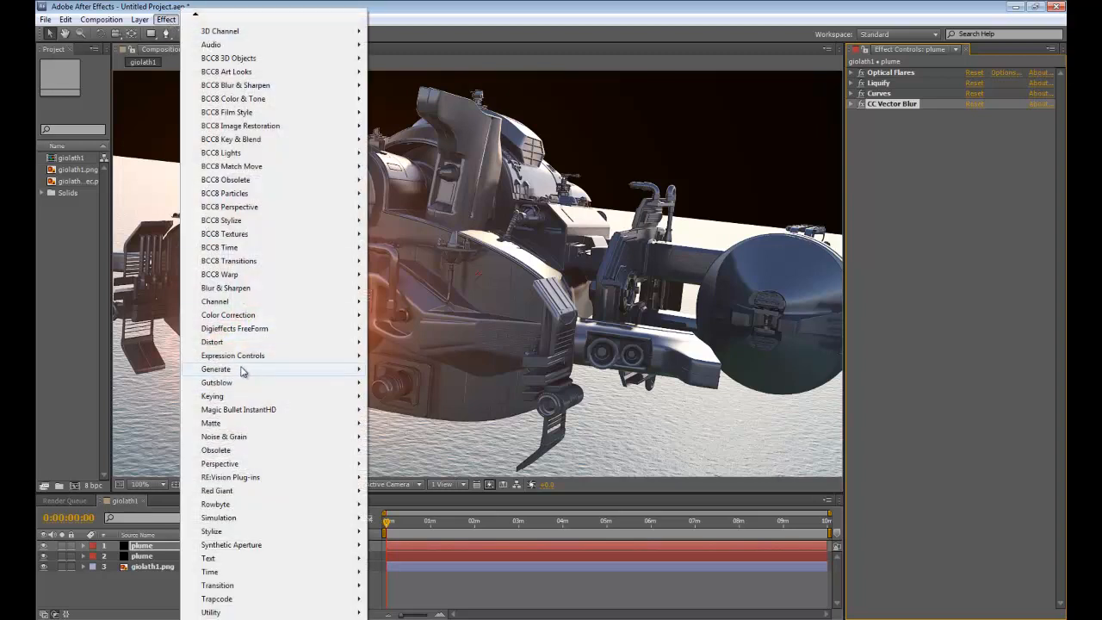
pyautogui.moveTo(217, 368)
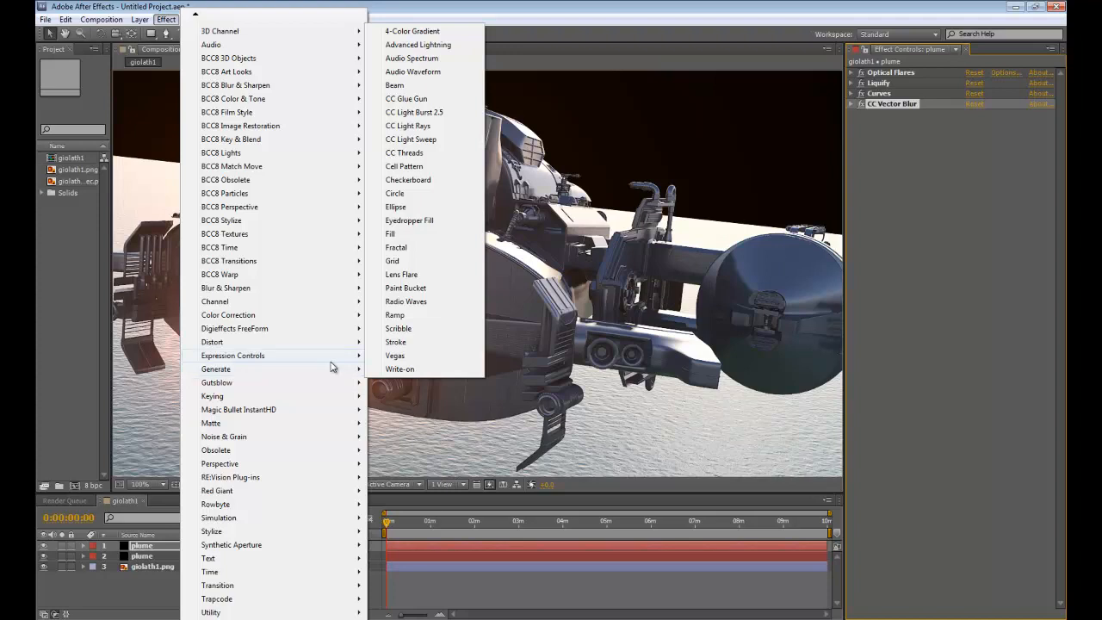
pyautogui.moveTo(401, 274)
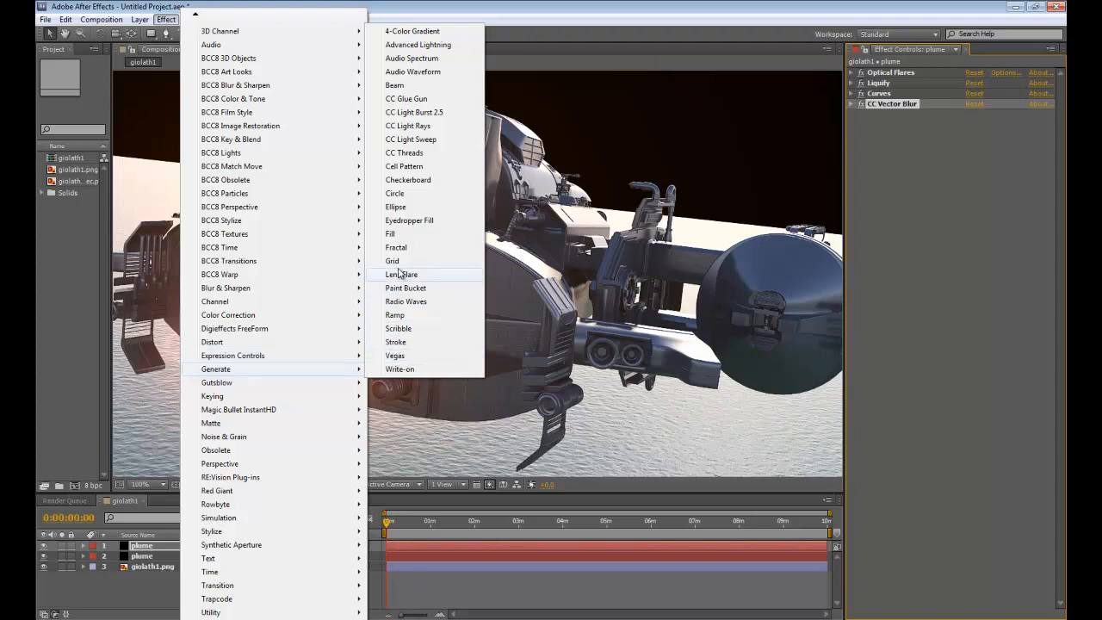
pyautogui.moveTo(936, 299)
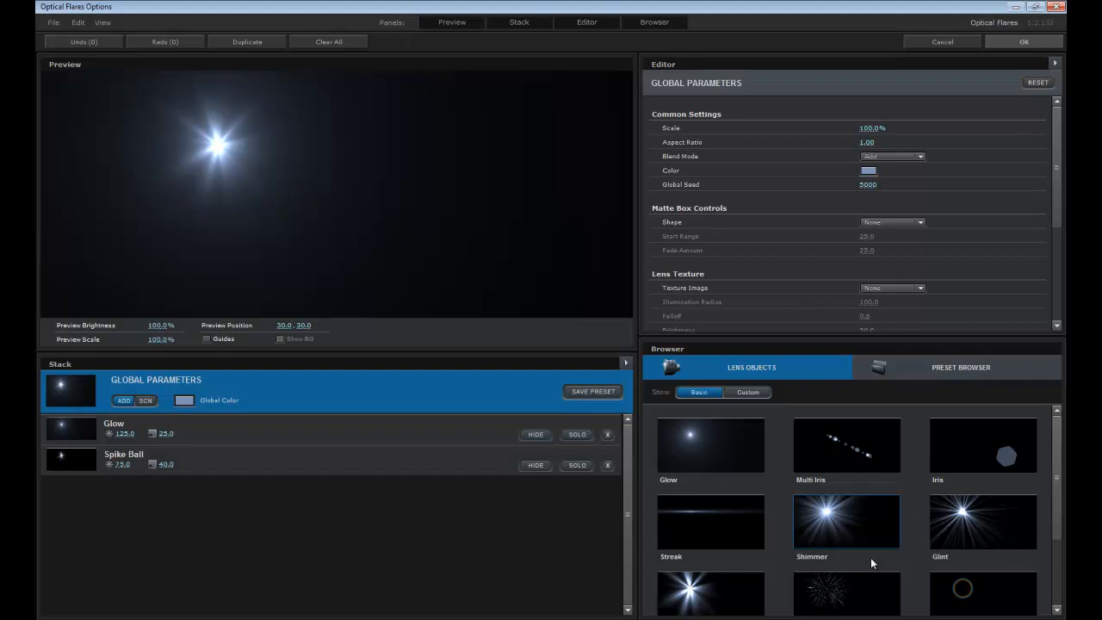
pyautogui.scroll(-3)
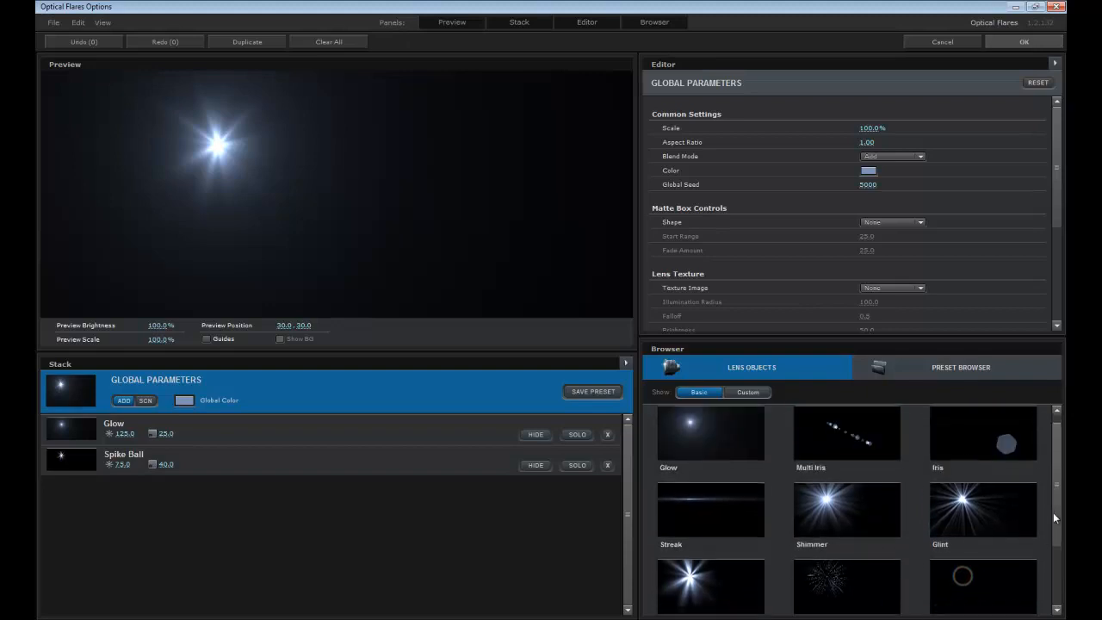
pyautogui.click(748, 392)
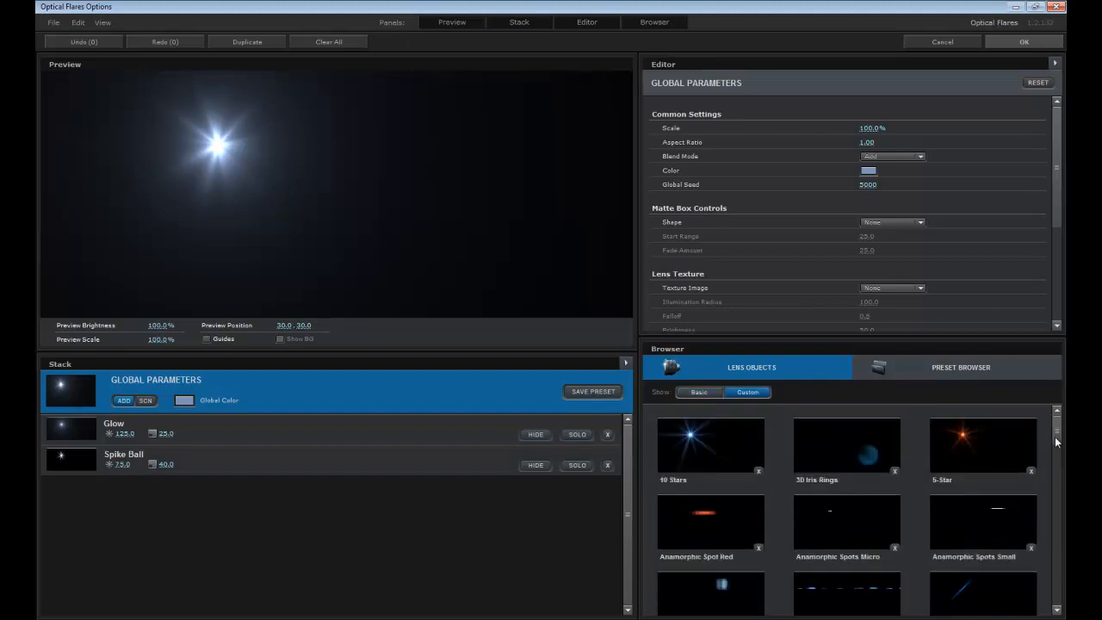
pyautogui.click(961, 367)
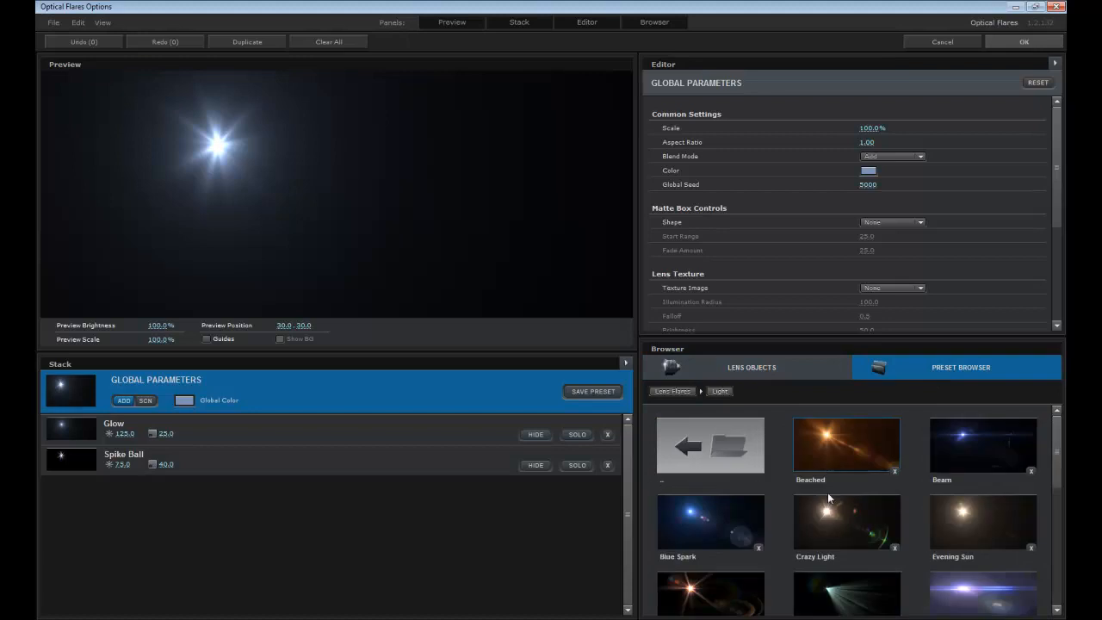
pyautogui.scroll(-3)
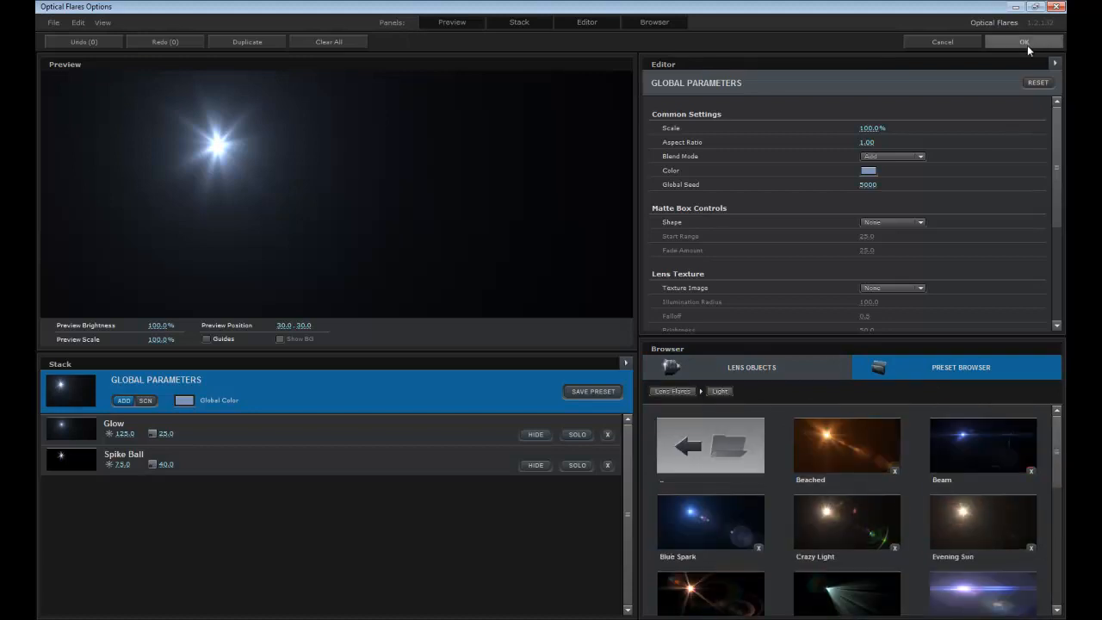
pyautogui.click(1024, 41)
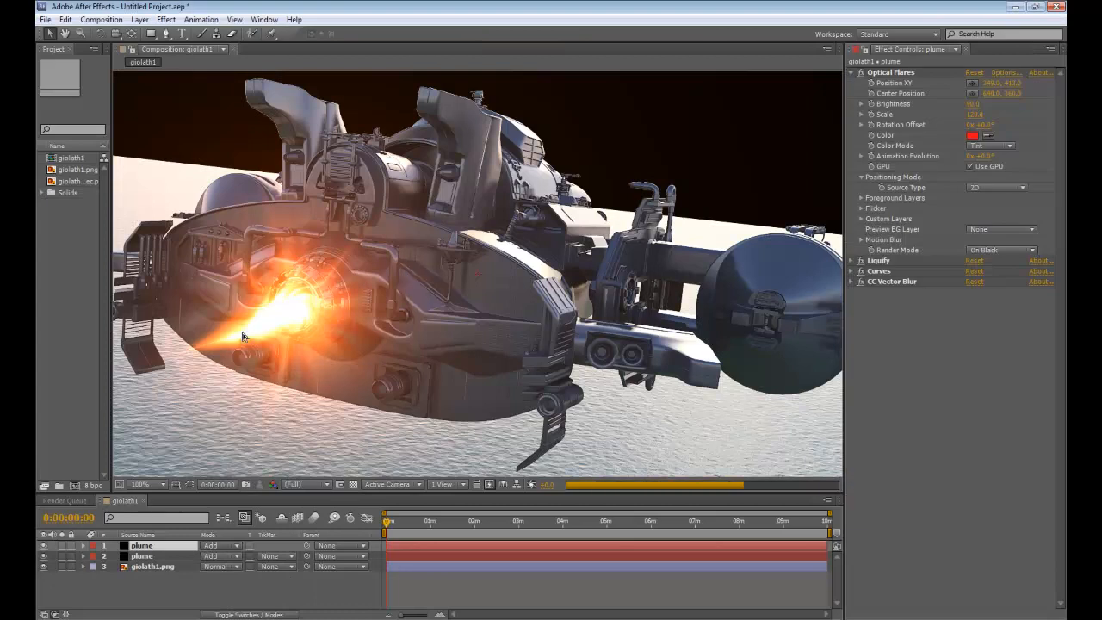
pyautogui.moveTo(303, 394)
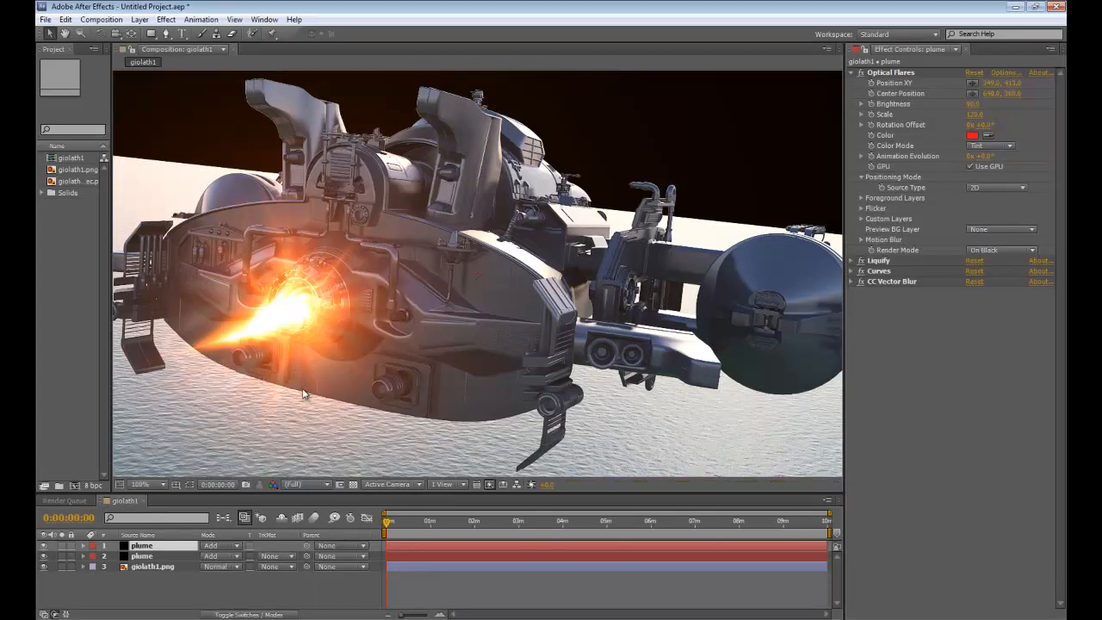
pyautogui.moveTo(216, 340)
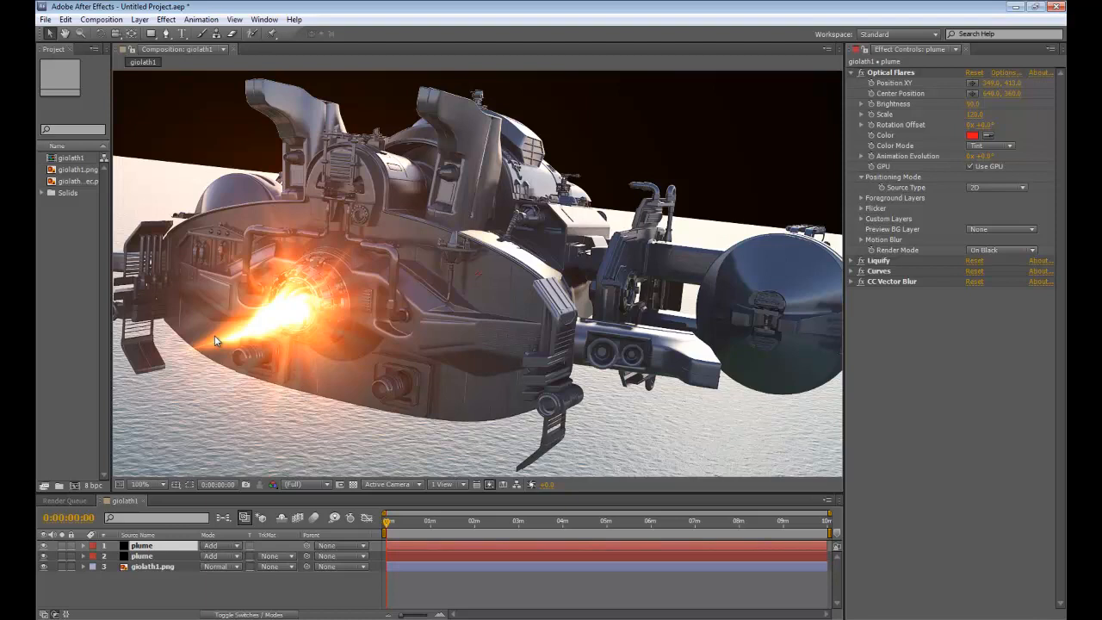
pyautogui.moveTo(213, 351)
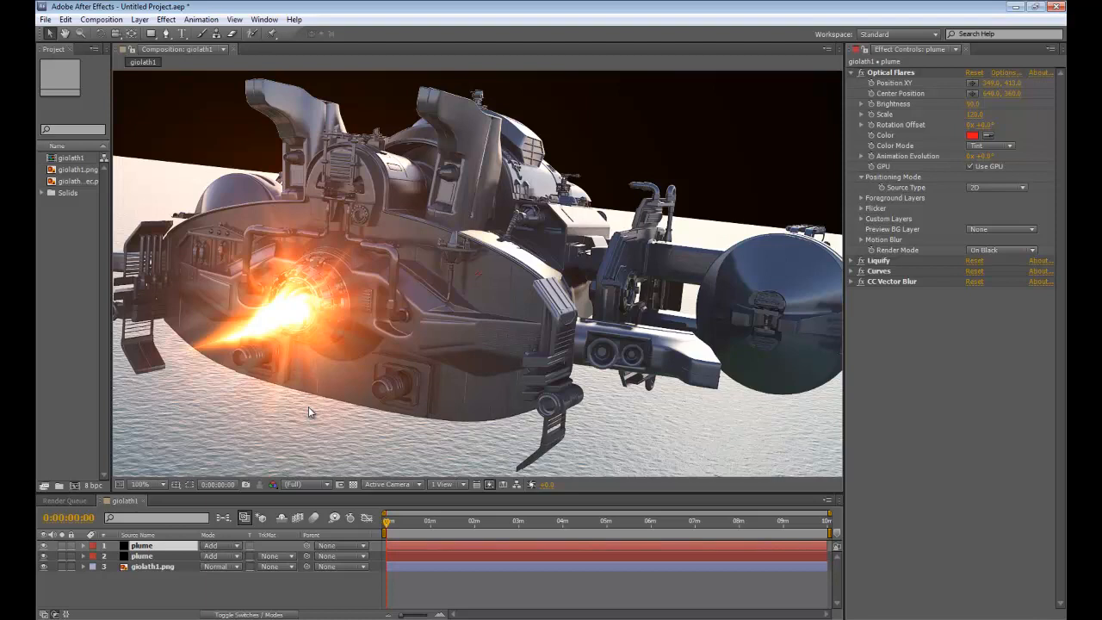
pyautogui.moveTo(219, 324)
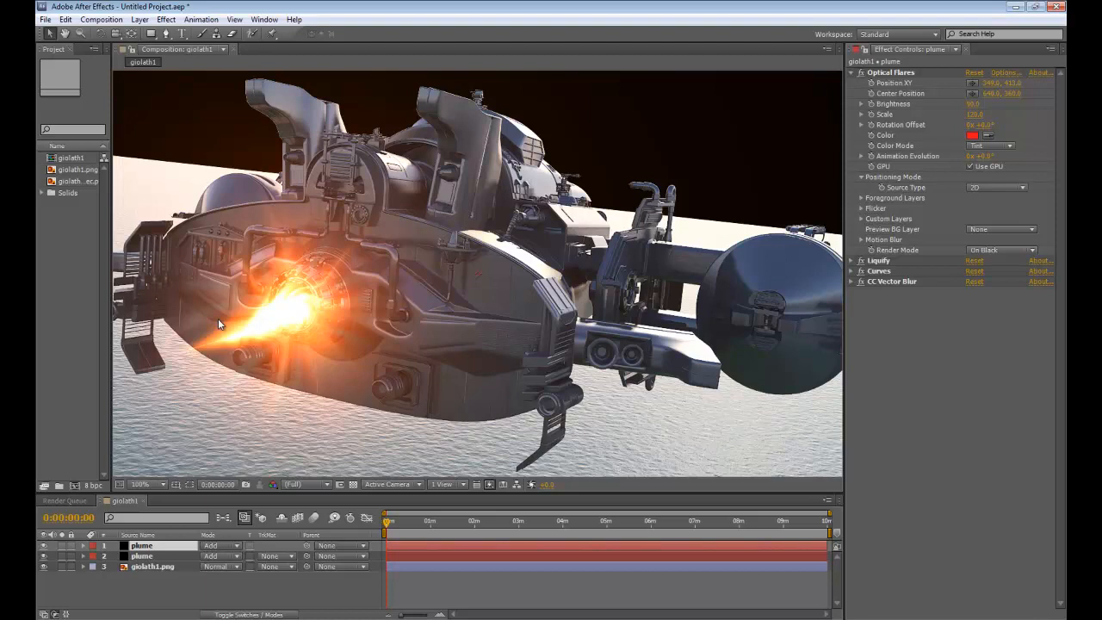
pyautogui.moveTo(112, 331)
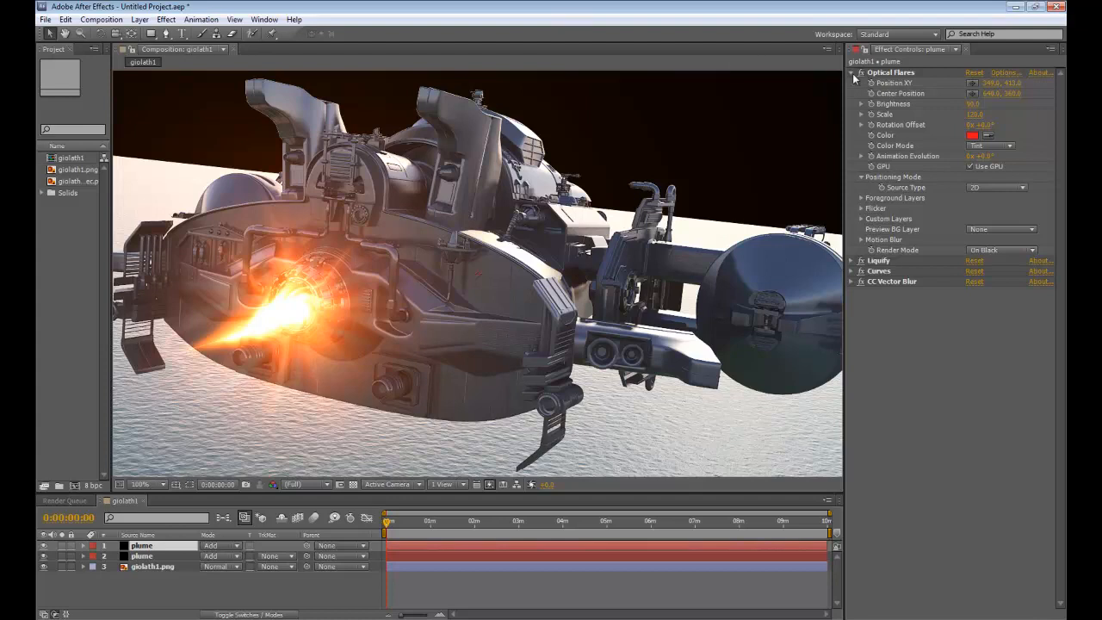
pyautogui.click(852, 72)
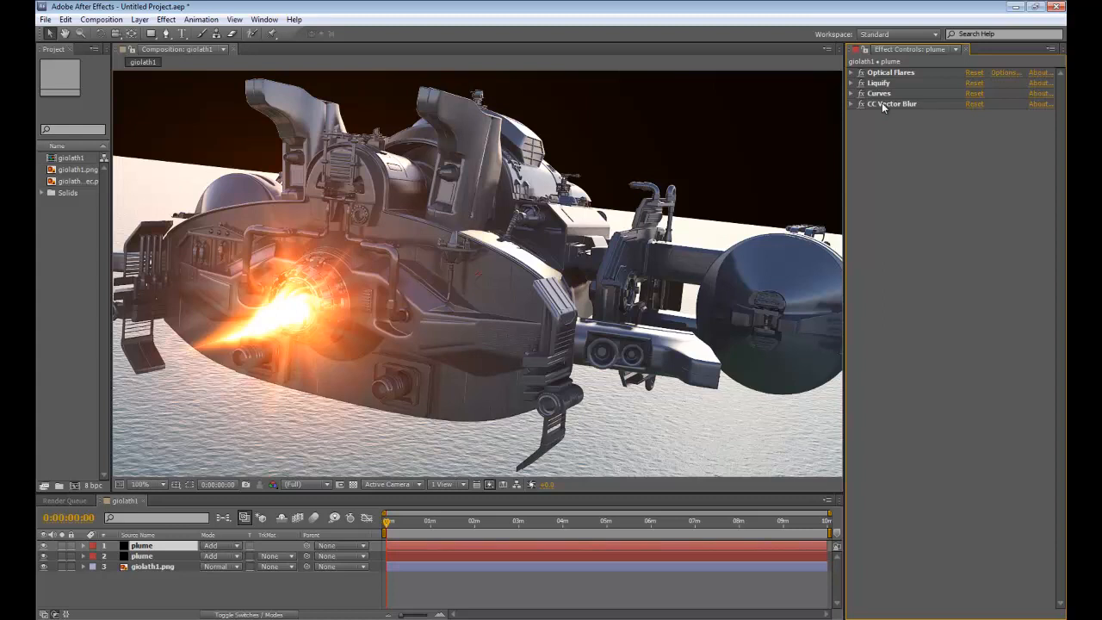
pyautogui.moveTo(890, 111)
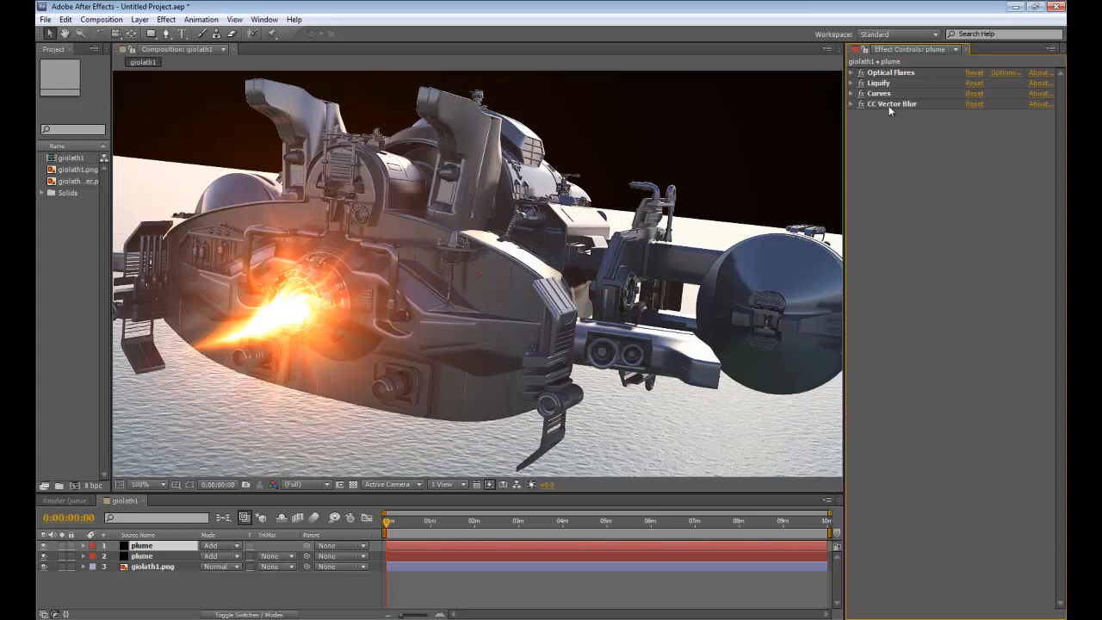
pyautogui.moveTo(473, 267)
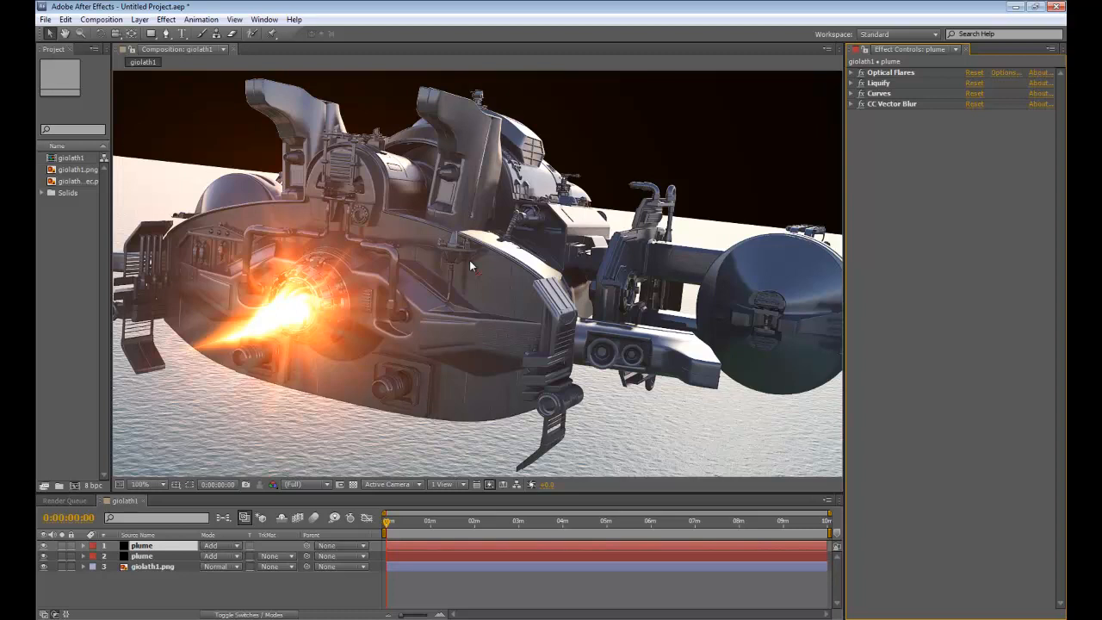
pyautogui.moveTo(688, 262)
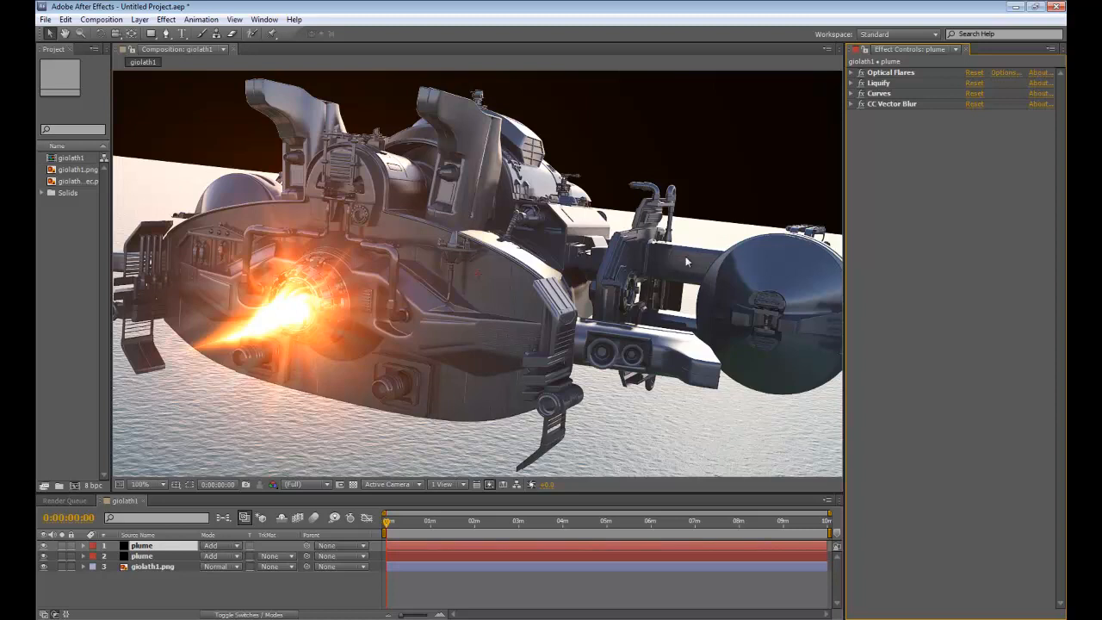
pyautogui.moveTo(845, 202)
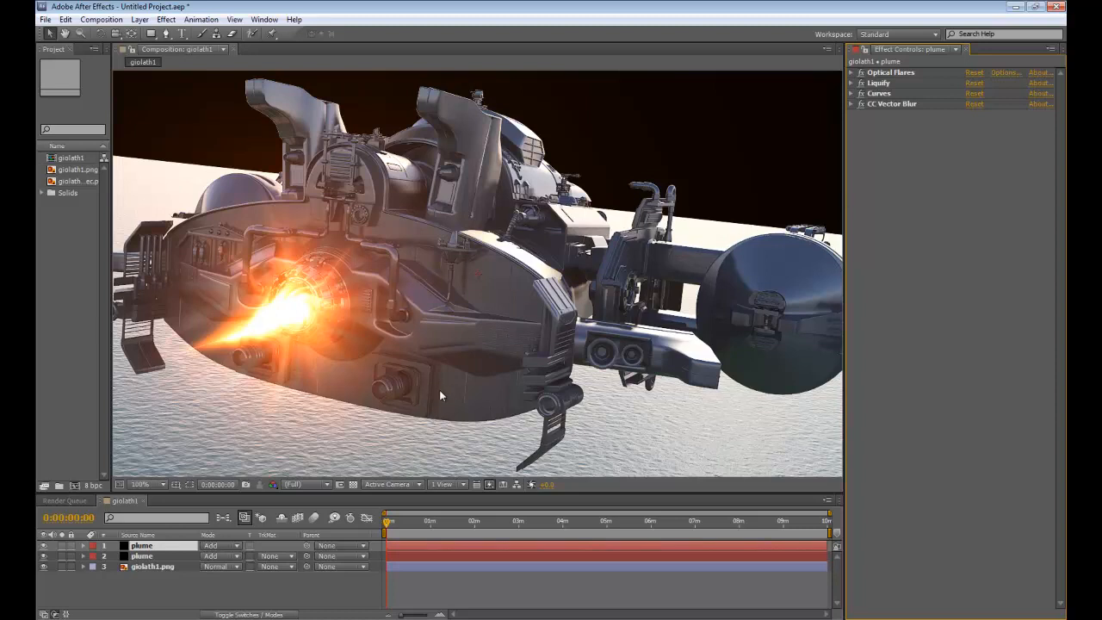
pyautogui.moveTo(432, 396)
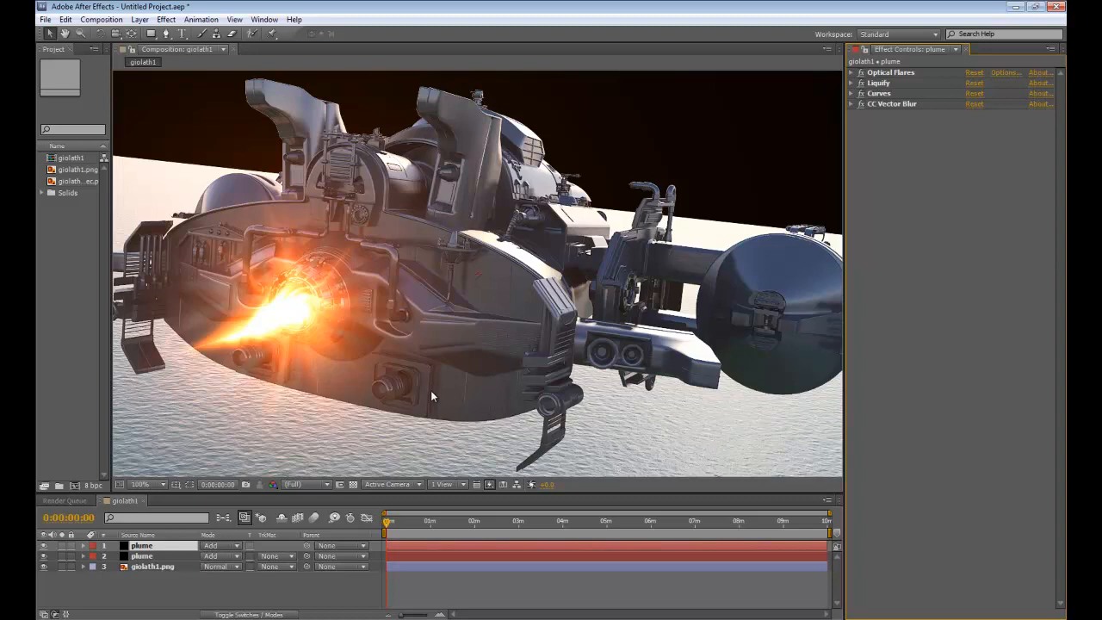
pyautogui.moveTo(413, 388)
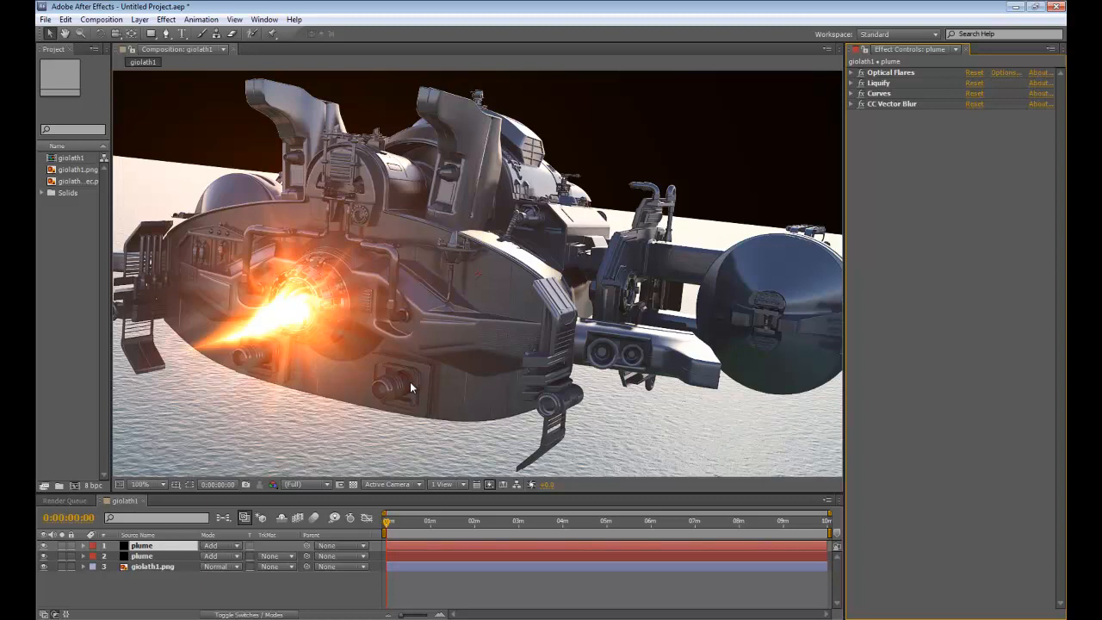
pyautogui.moveTo(397, 391)
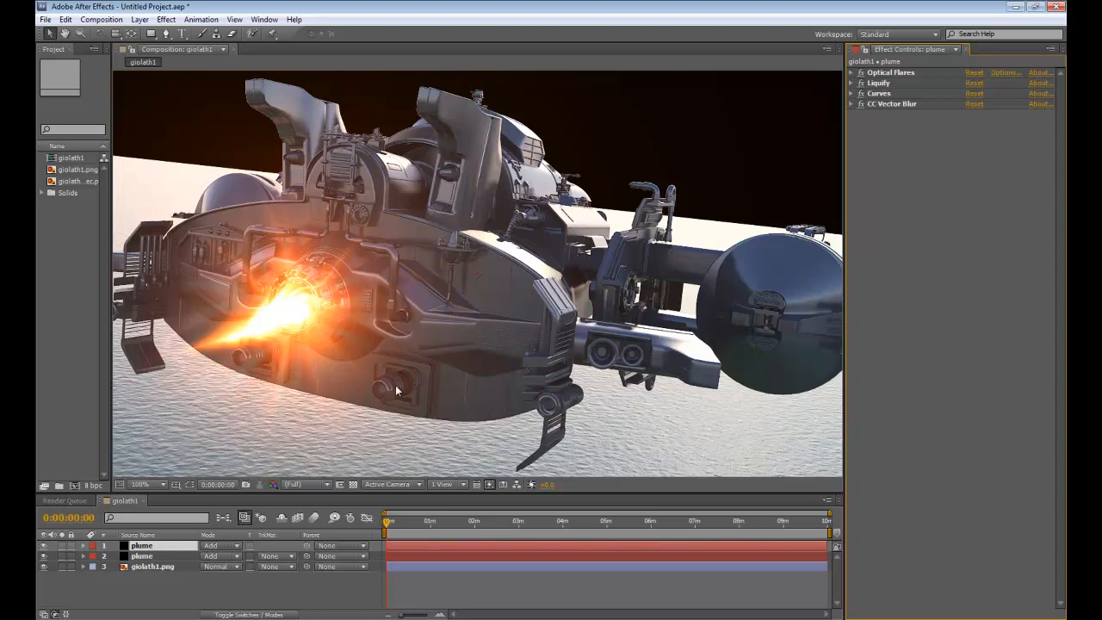
pyautogui.moveTo(587, 429)
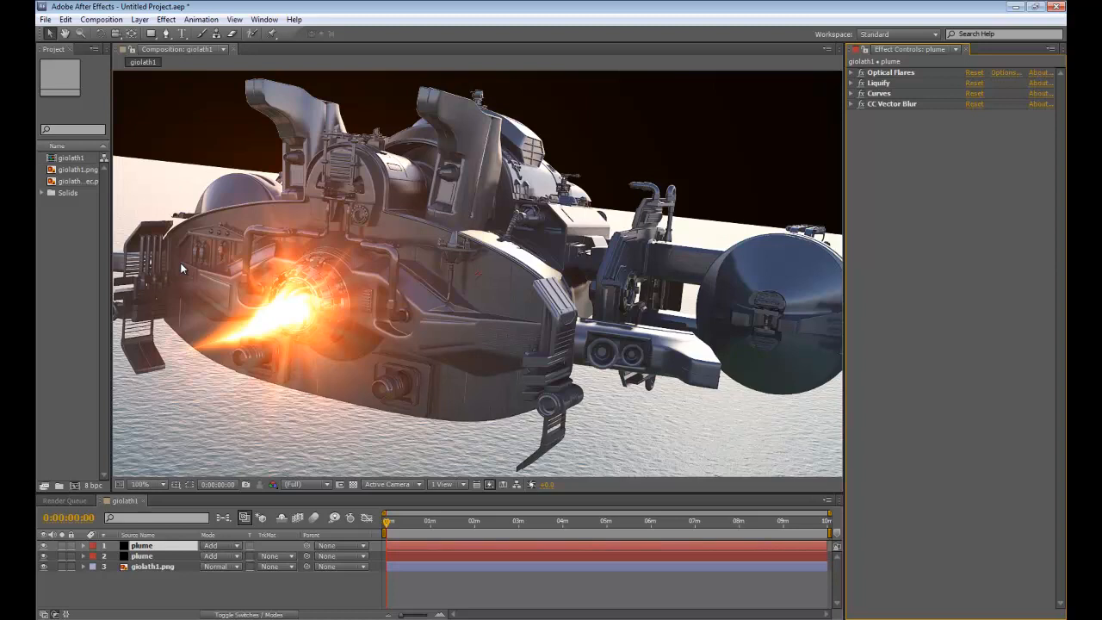
pyautogui.moveTo(405, 574)
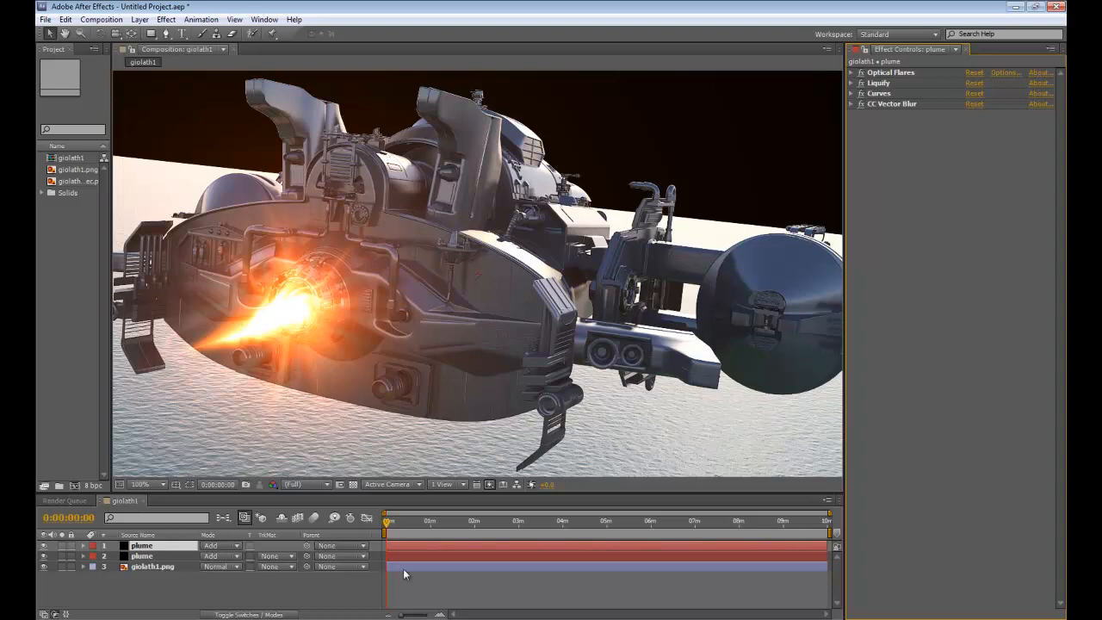